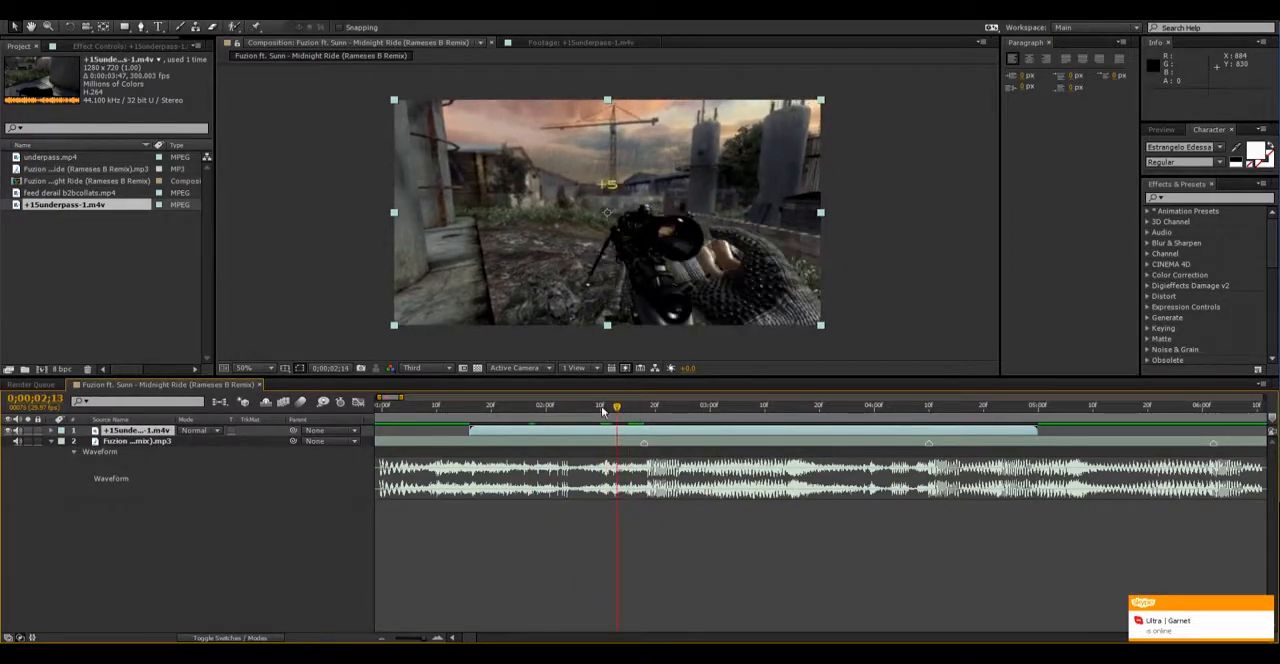
Step: Enable time remapping on the gameplay clip layer so its speed can be keyed
click(536, 404)
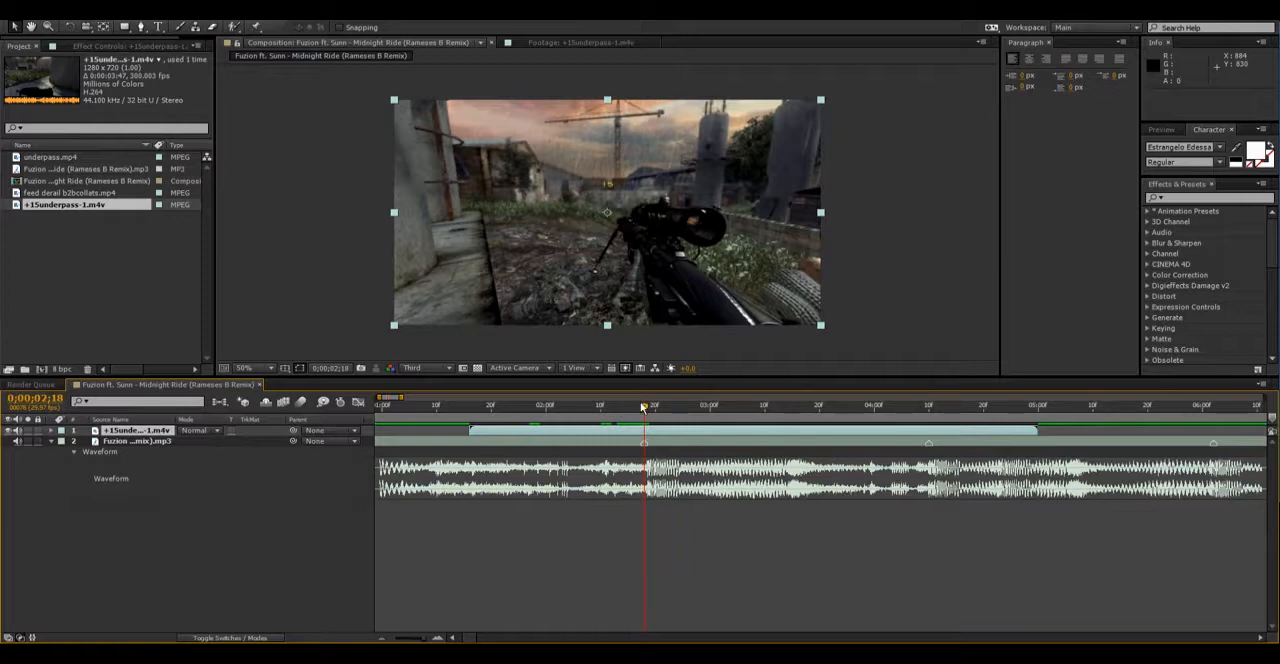
click(620, 404)
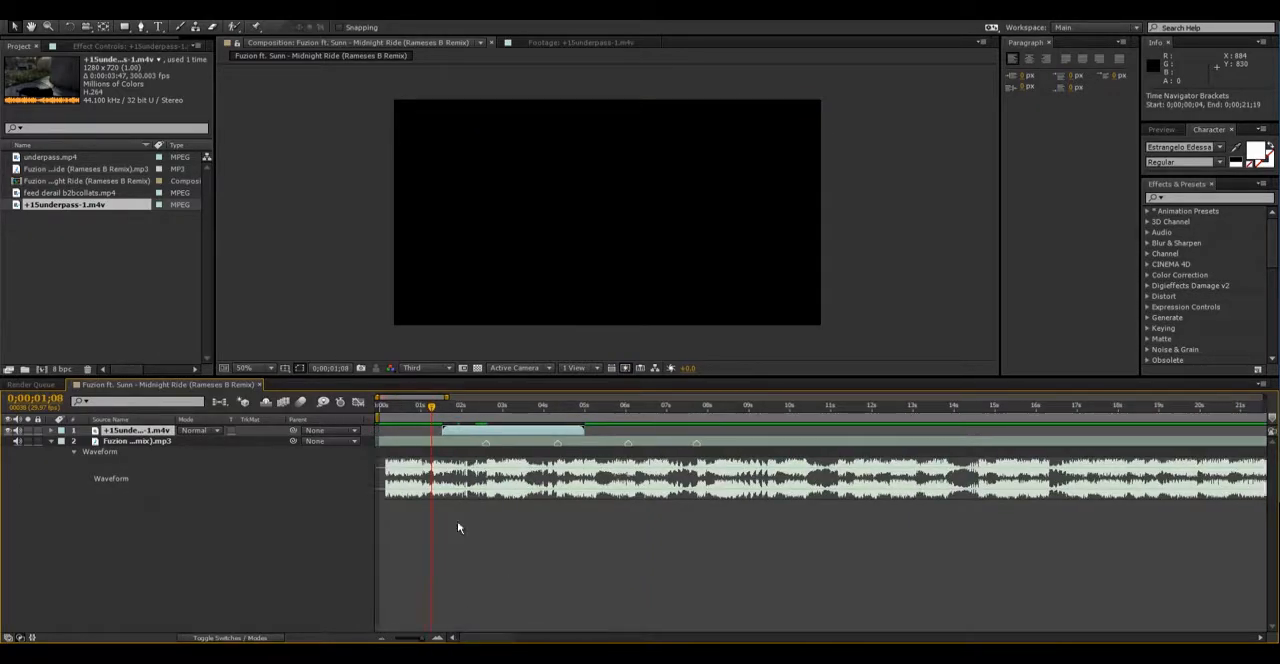
click(480, 404)
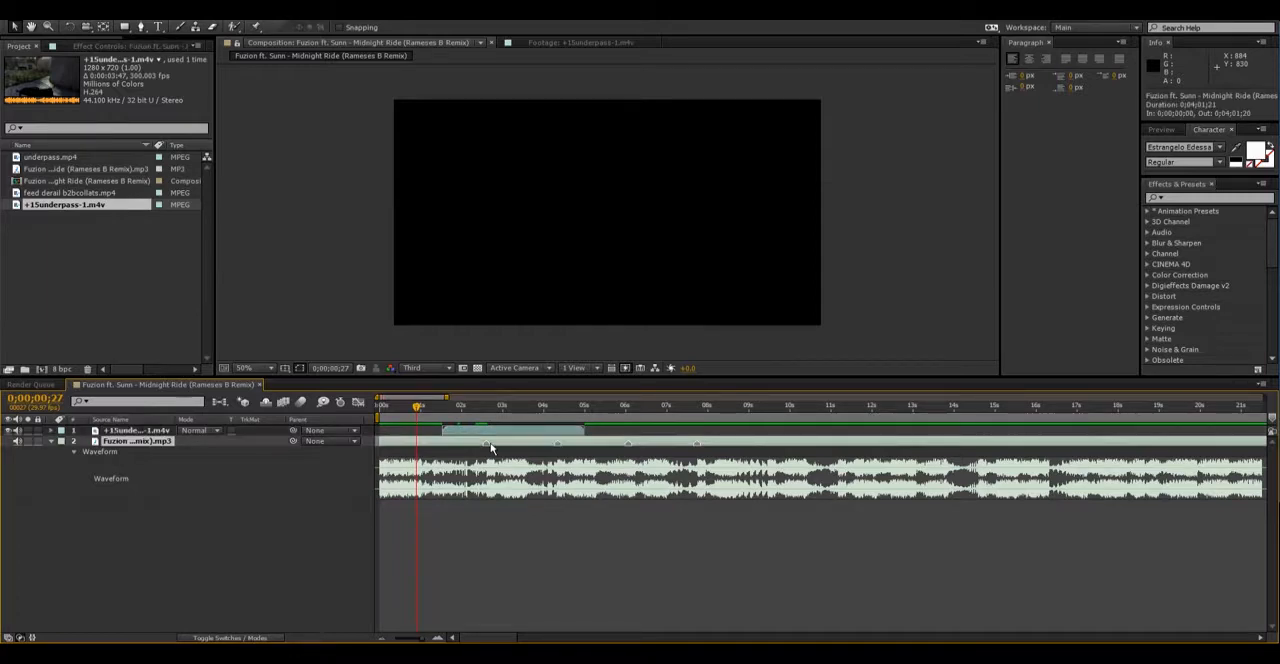
click(490, 404)
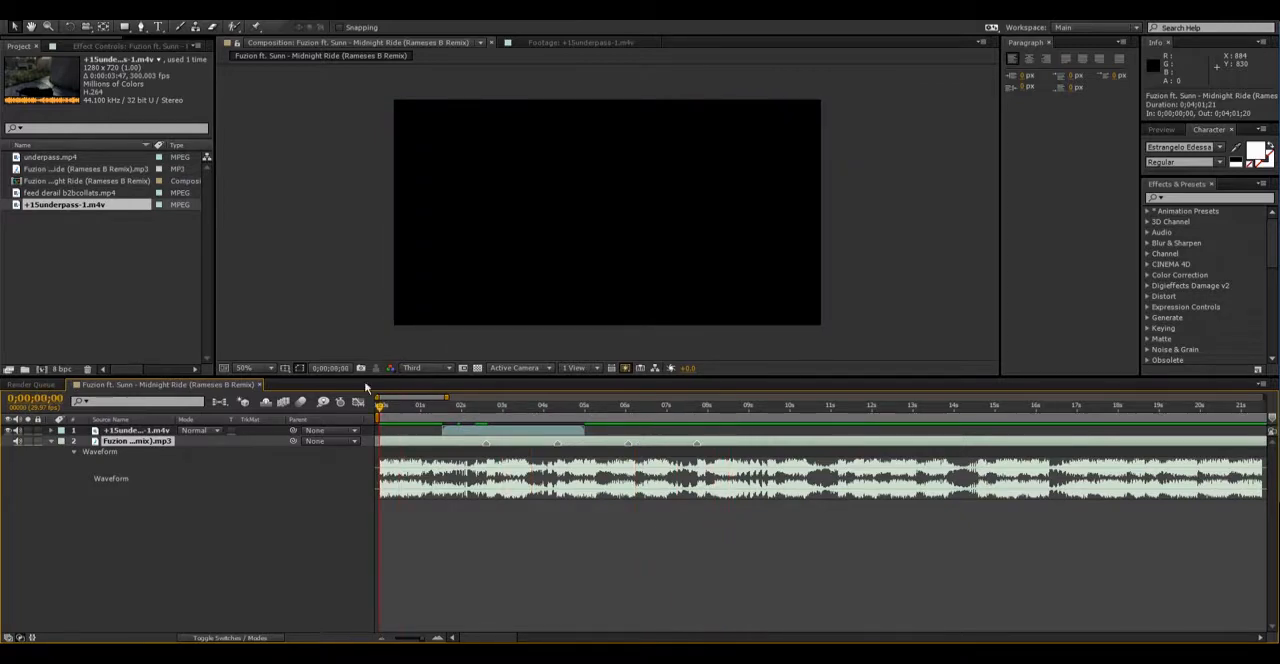
click(470, 404)
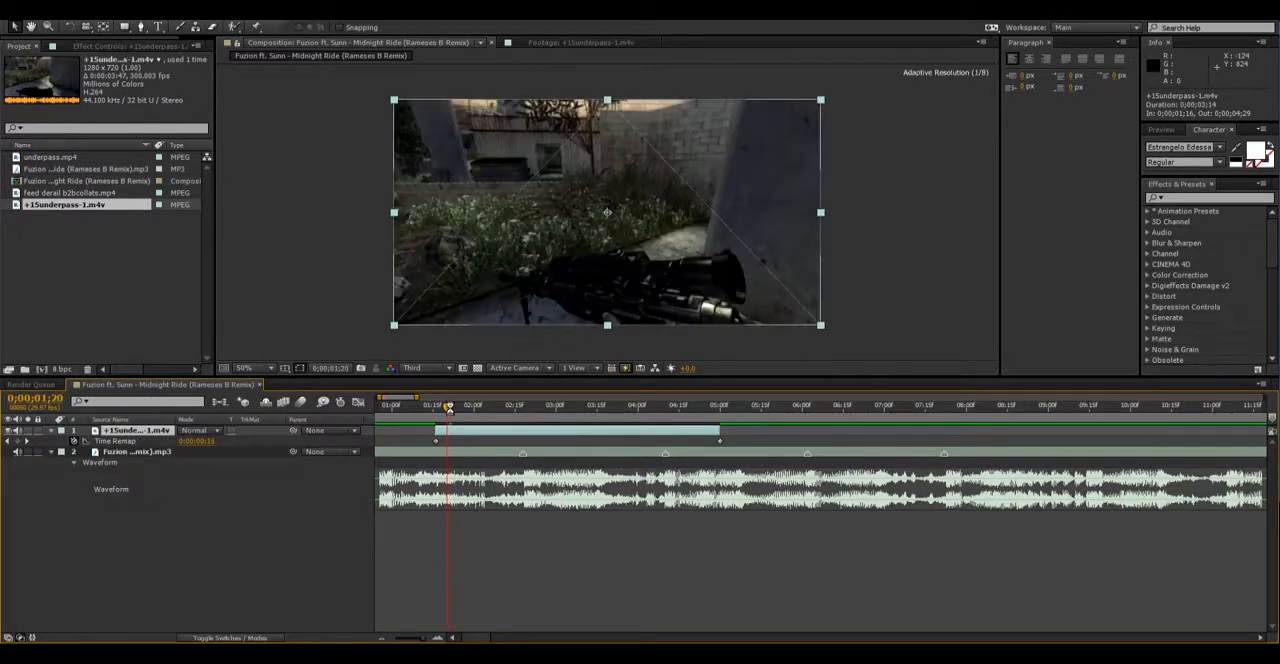
Step: Scrub the timeline to preview the gameplay footage against the song
drag(448, 404, 436, 404)
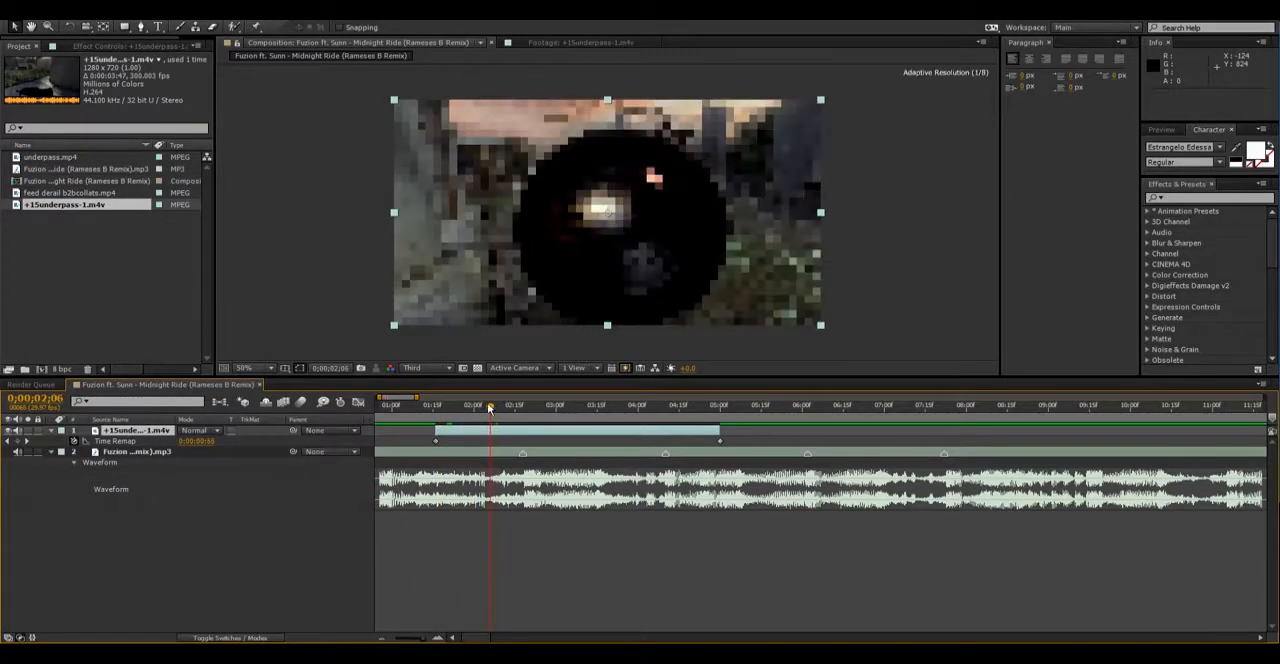
click(476, 404)
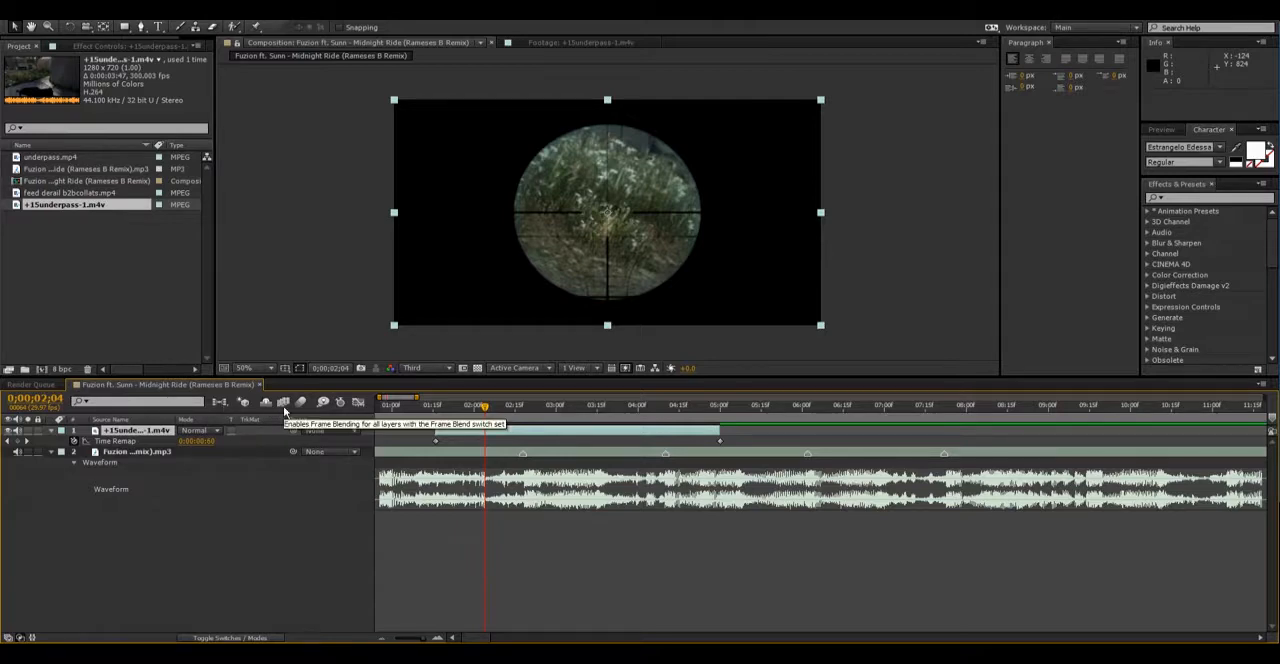
mouse_move(266, 402)
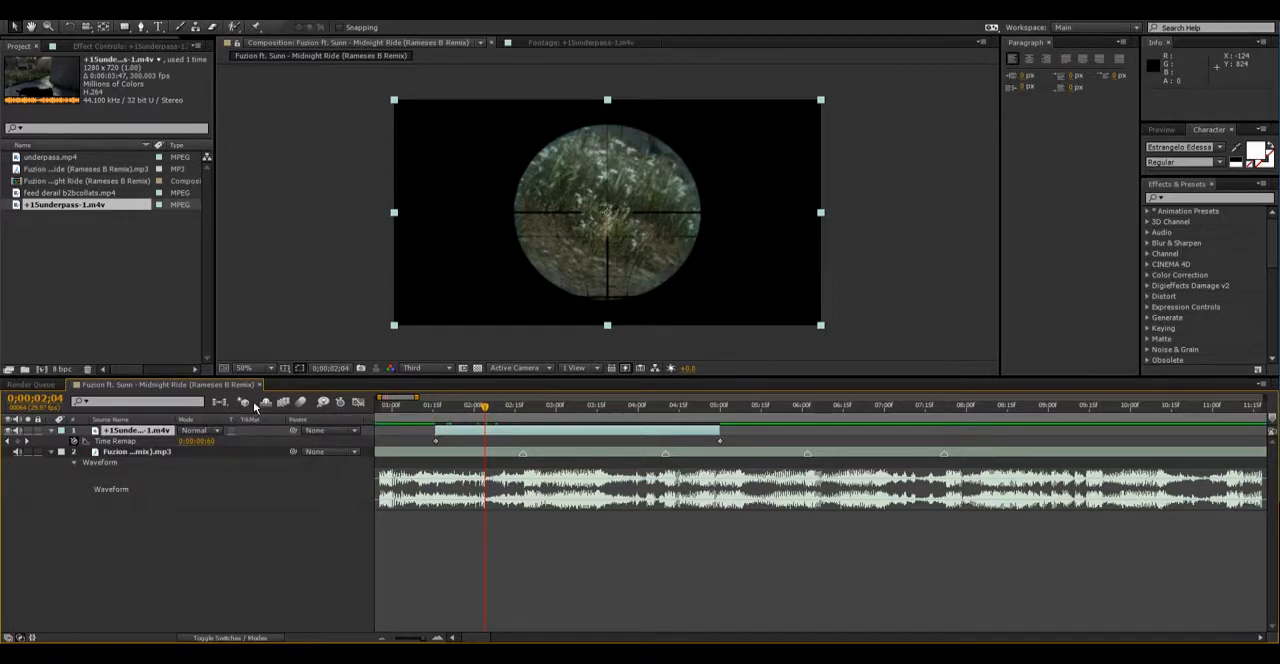
mouse_move(252, 620)
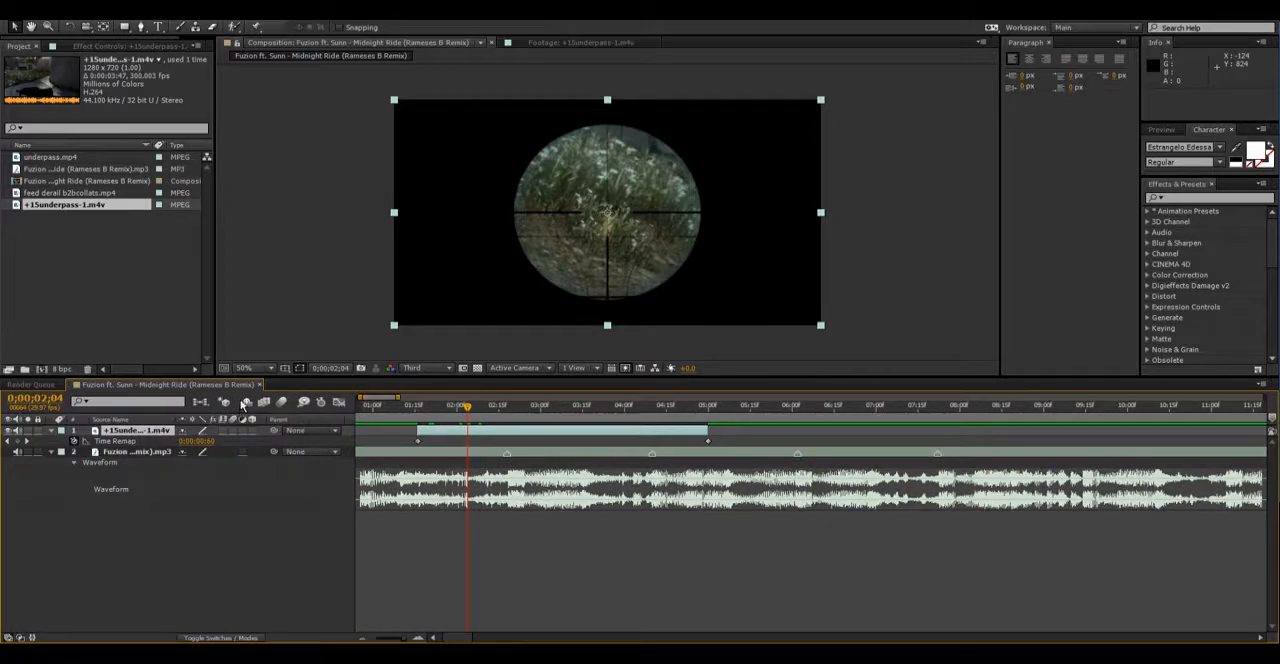
mouse_move(264, 402)
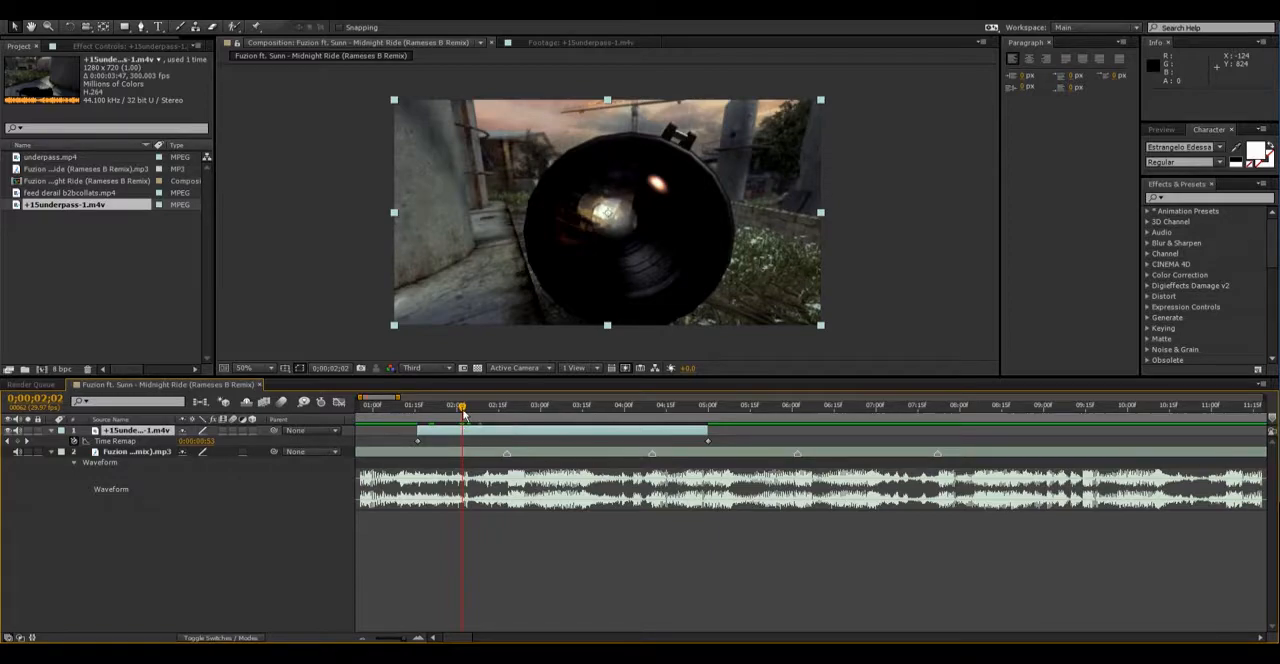
Step: Scrub to a song beat and set a Time Remap keyframe there
click(472, 404)
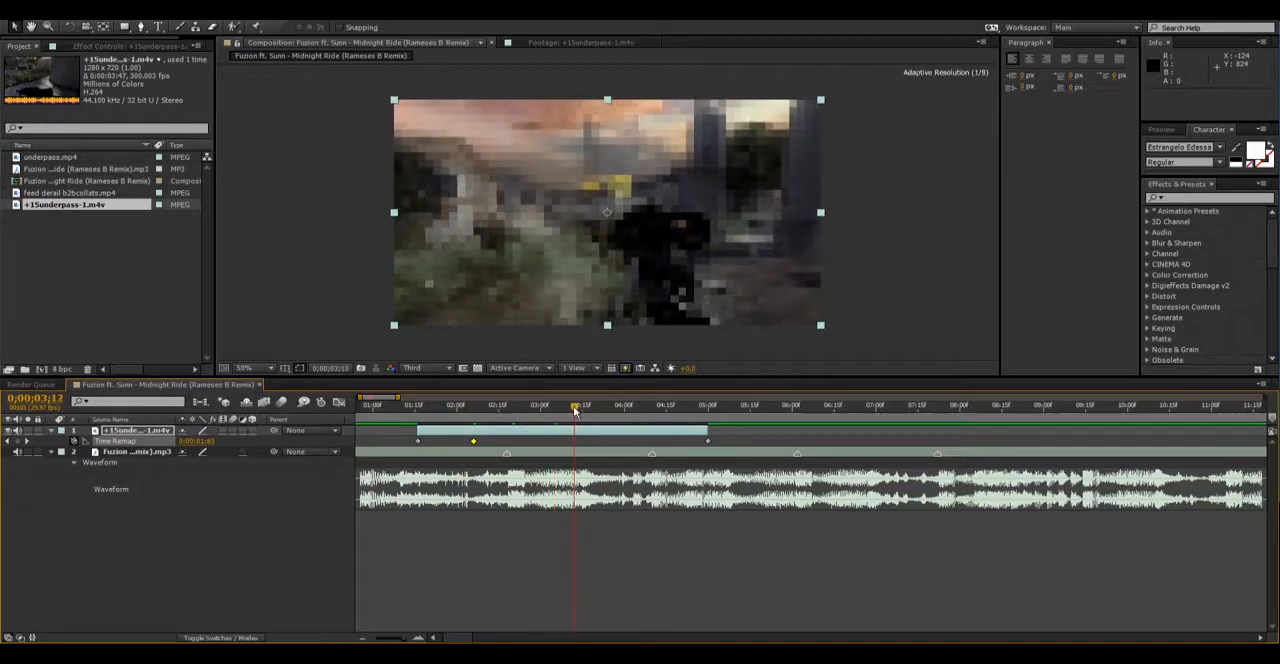
drag(576, 404, 570, 404)
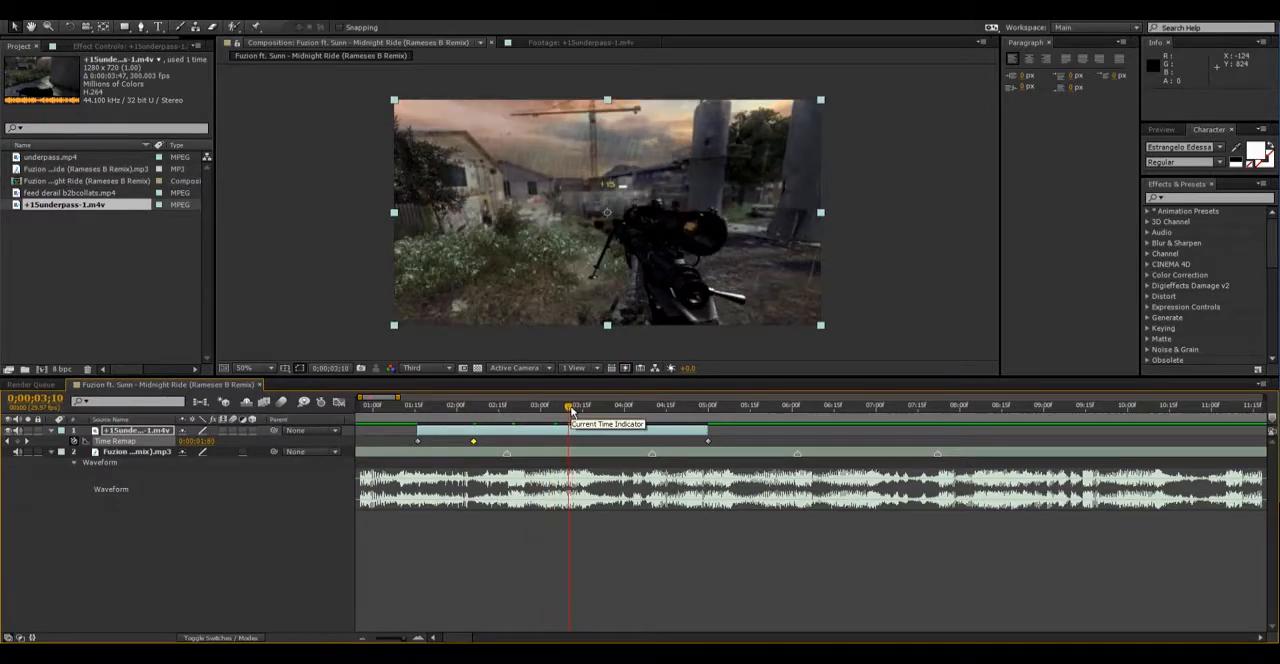
drag(570, 404, 560, 404)
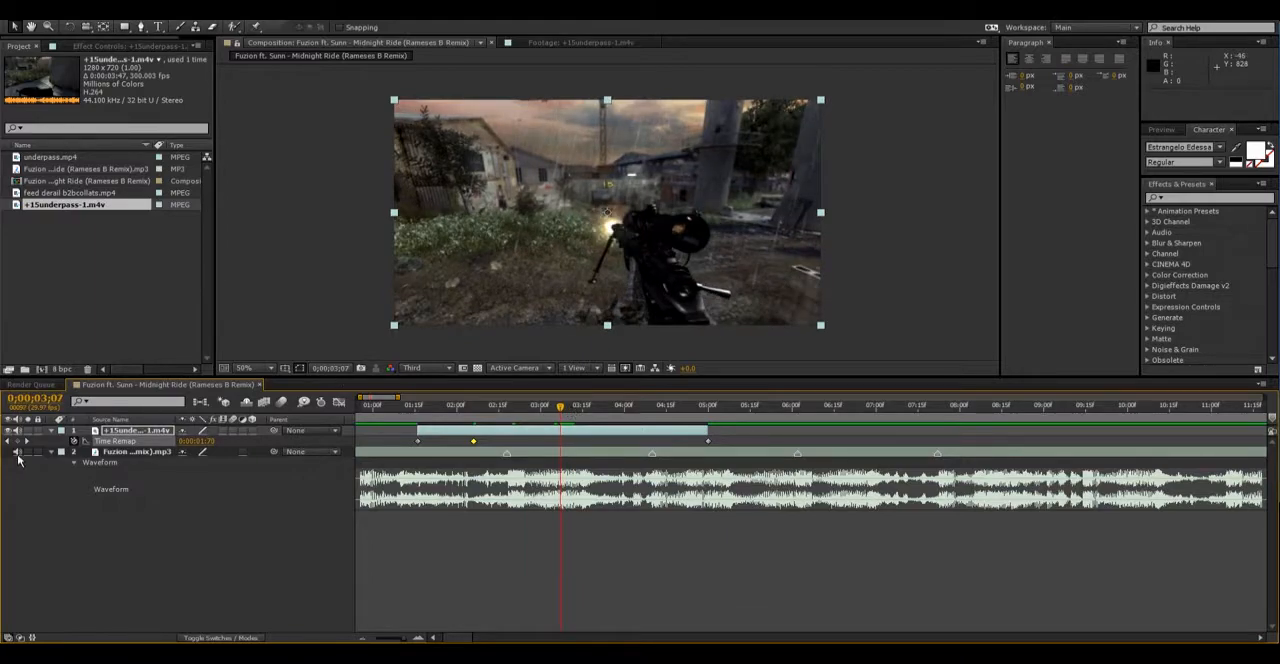
click(476, 404)
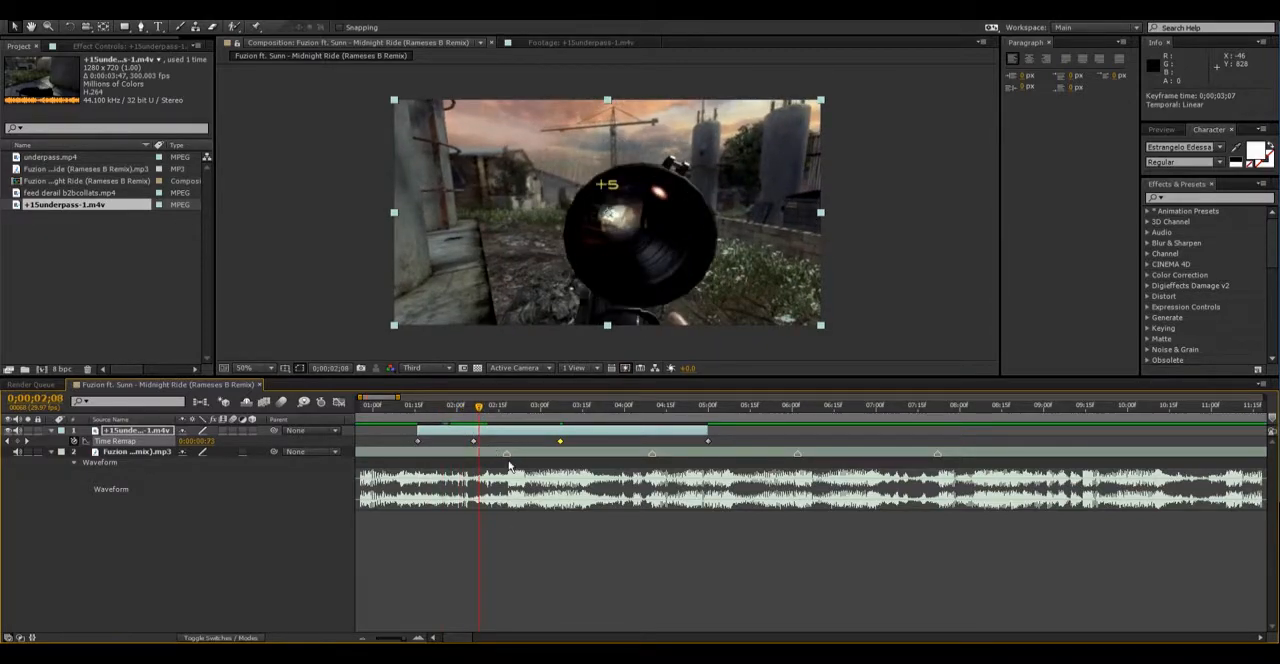
click(504, 404)
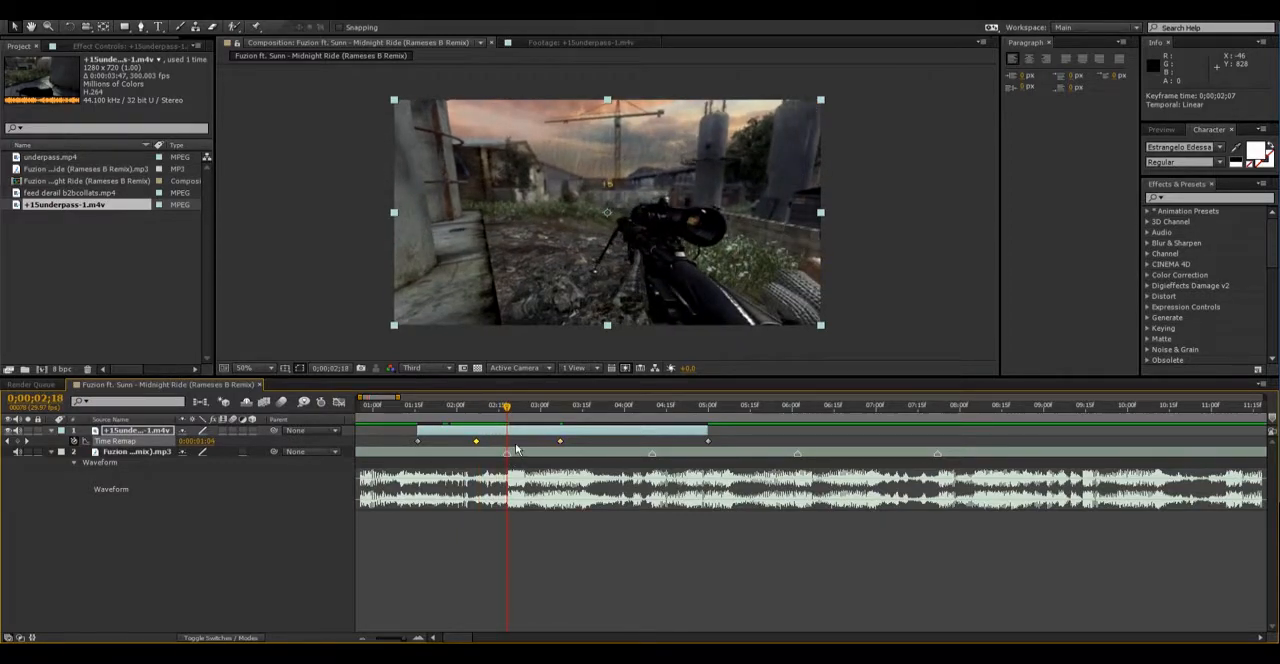
Step: Move to the next beat further along the song and set another Time Remap keyframe
click(512, 404)
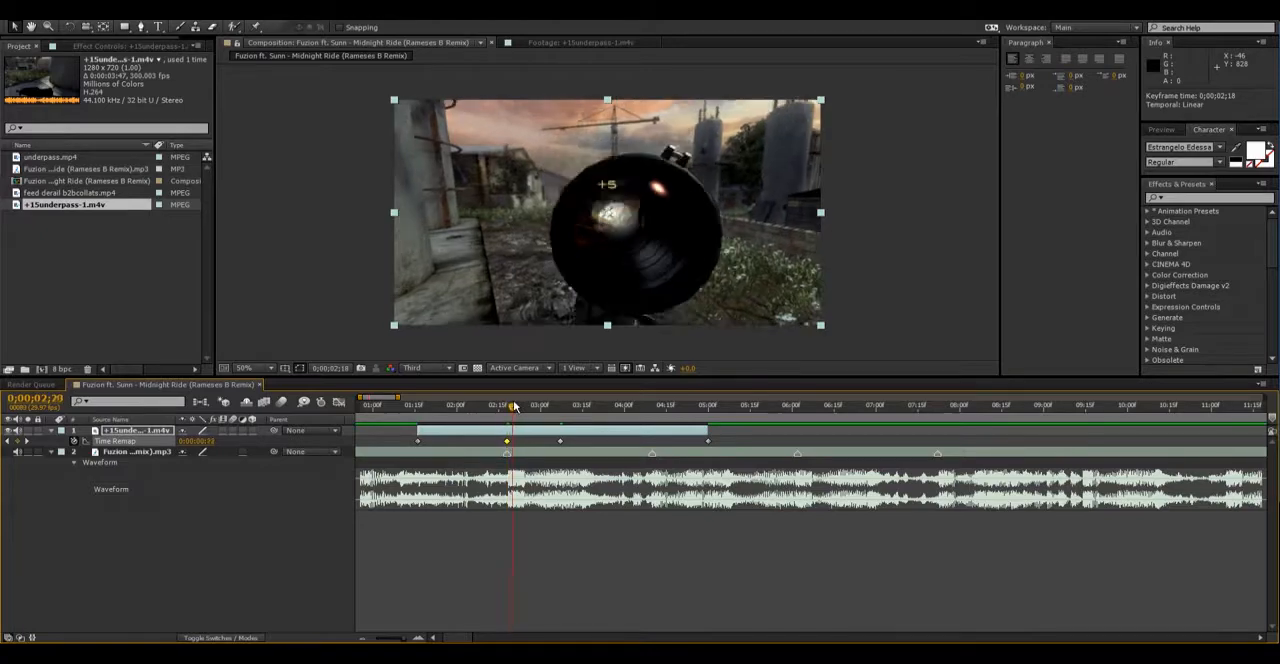
drag(512, 404, 650, 404)
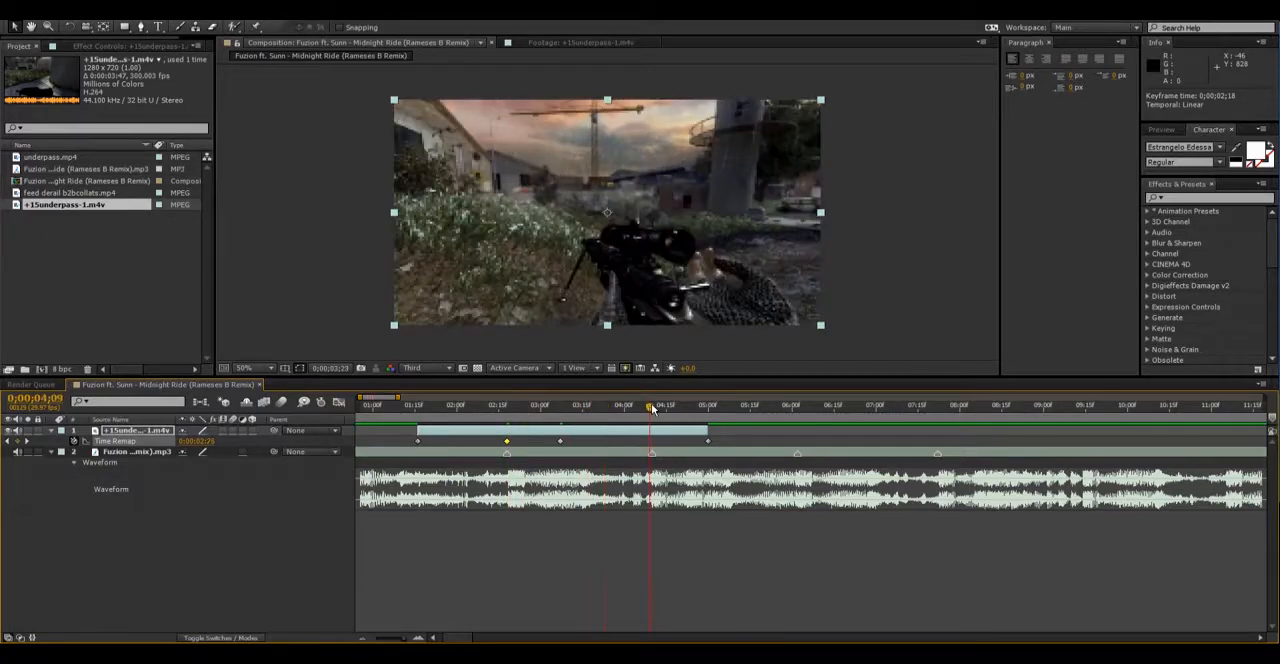
click(656, 404)
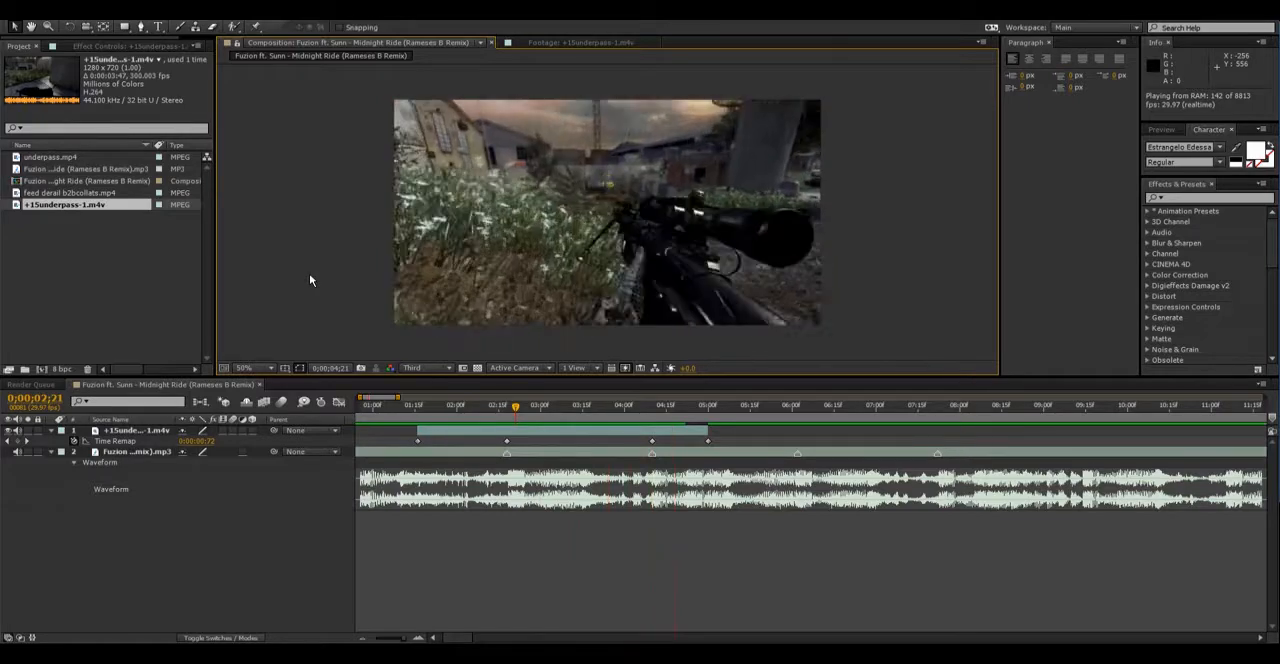
Step: Slide the Time Remap keyframes along the timeline so the action hits the beats
click(618, 404)
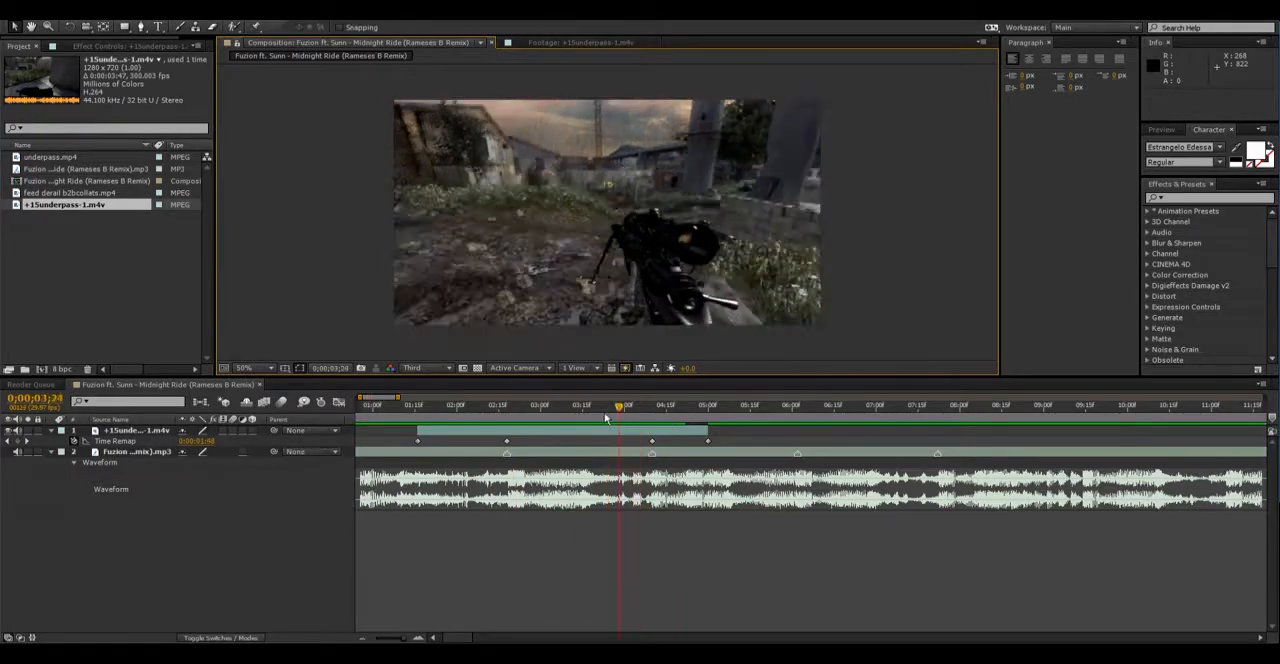
drag(620, 404, 518, 404)
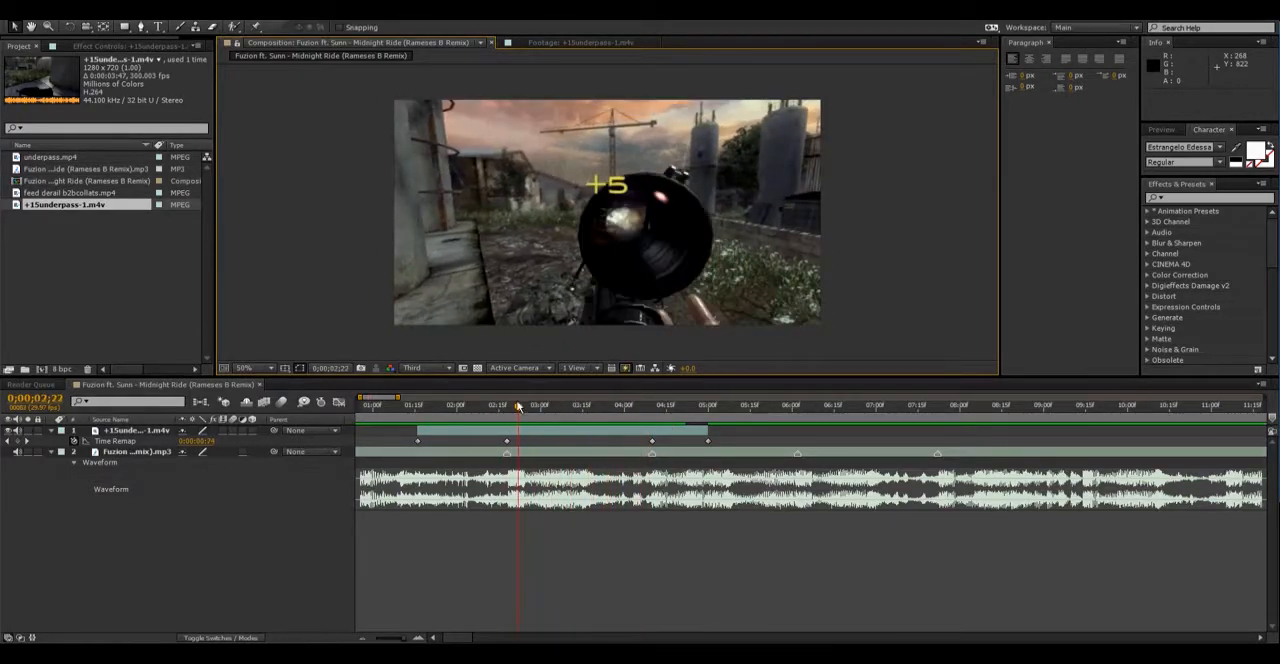
drag(518, 404, 604, 404)
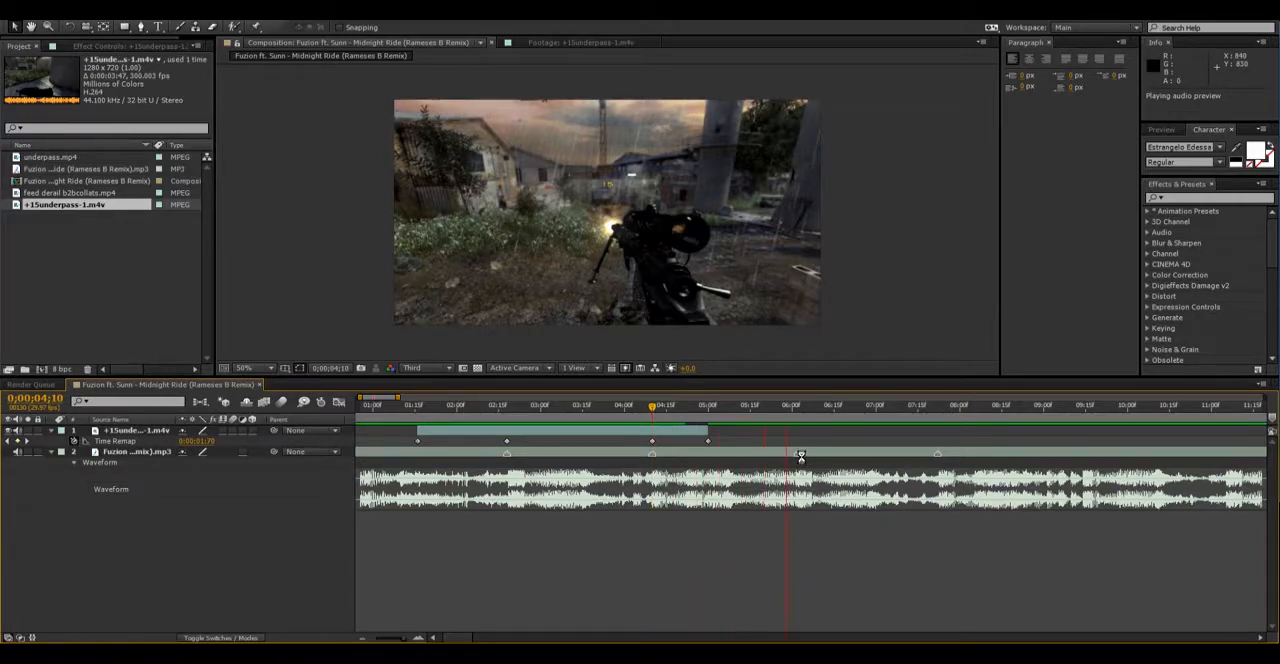
Step: Extend the gameplay layer's out-point rightward so the remapped footage reaches a later beat
click(798, 404)
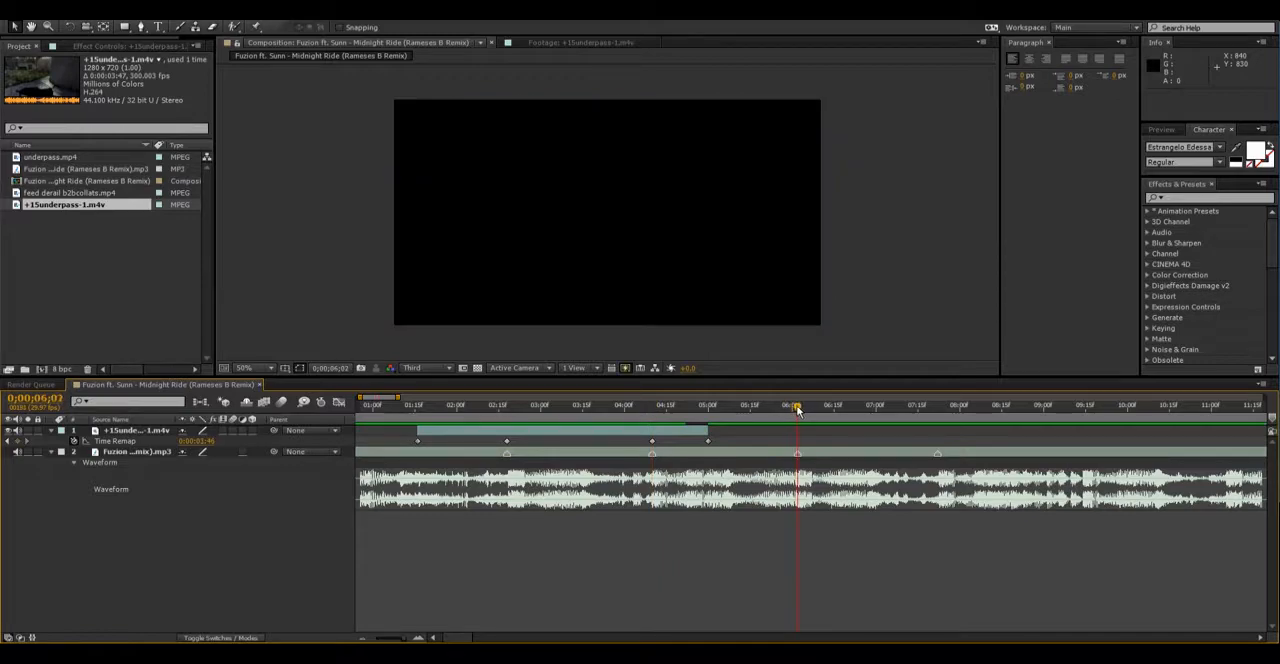
drag(708, 430, 796, 430)
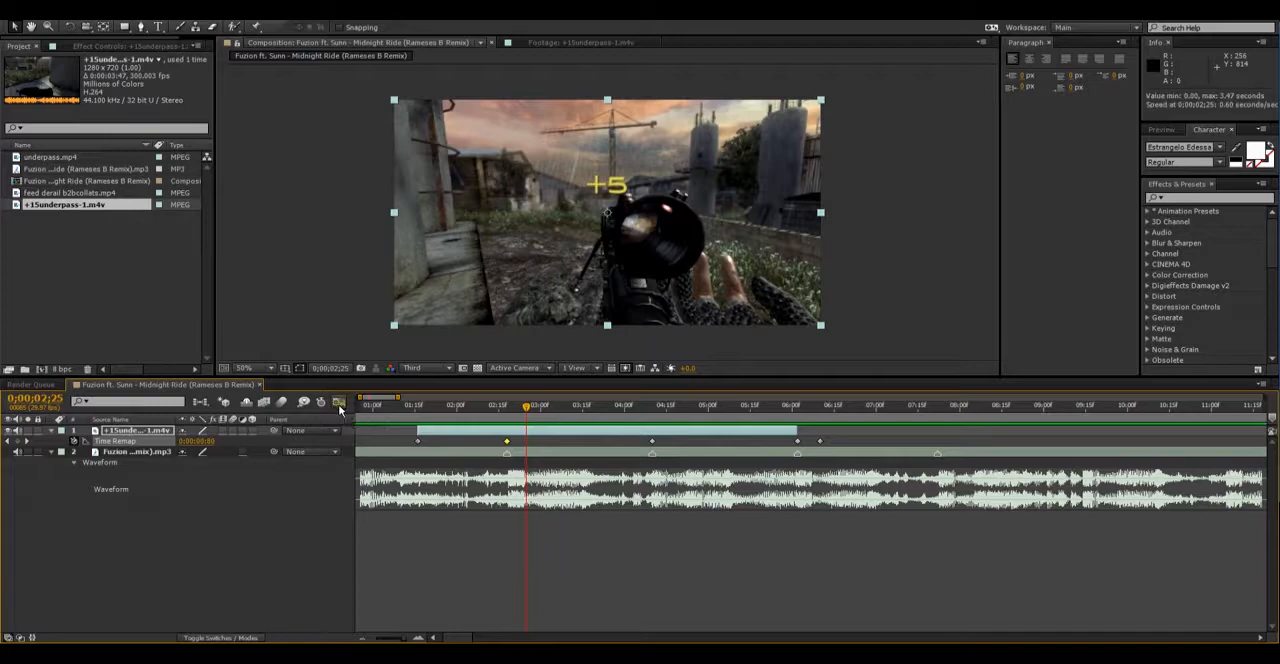
Step: Ease in the start of the Time Remap speed curve in the Graph Editor, then return to layer bars
click(340, 400)
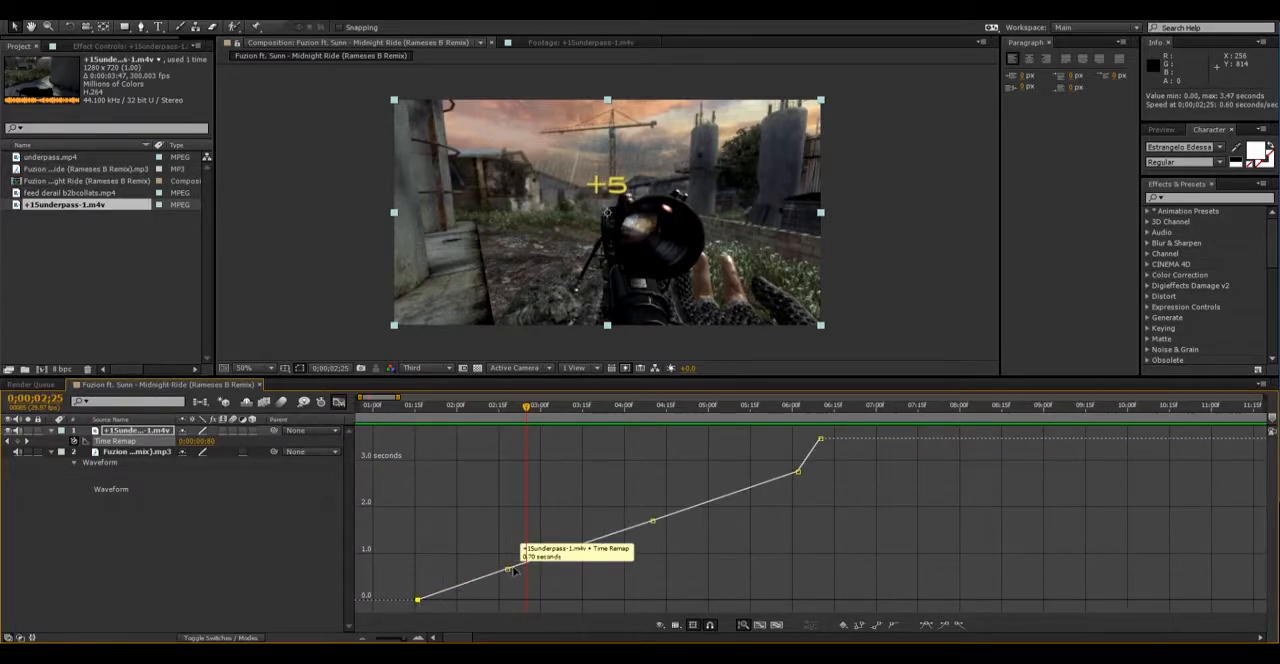
mouse_move(318, 468)
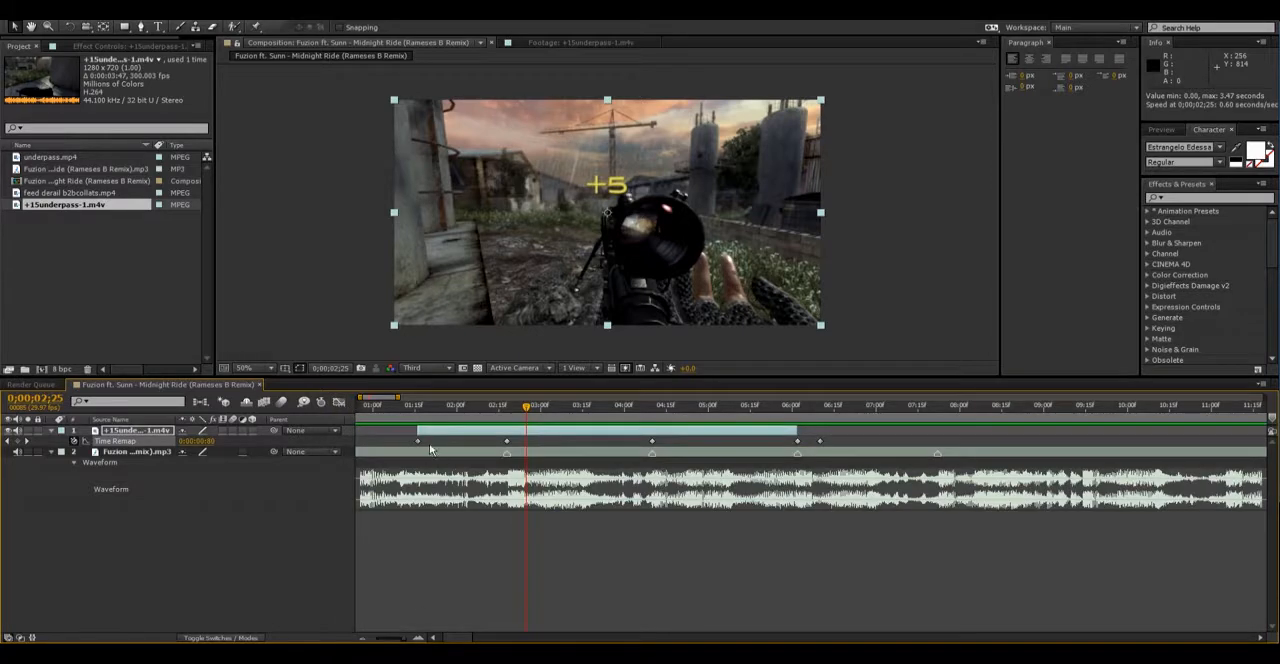
click(340, 402)
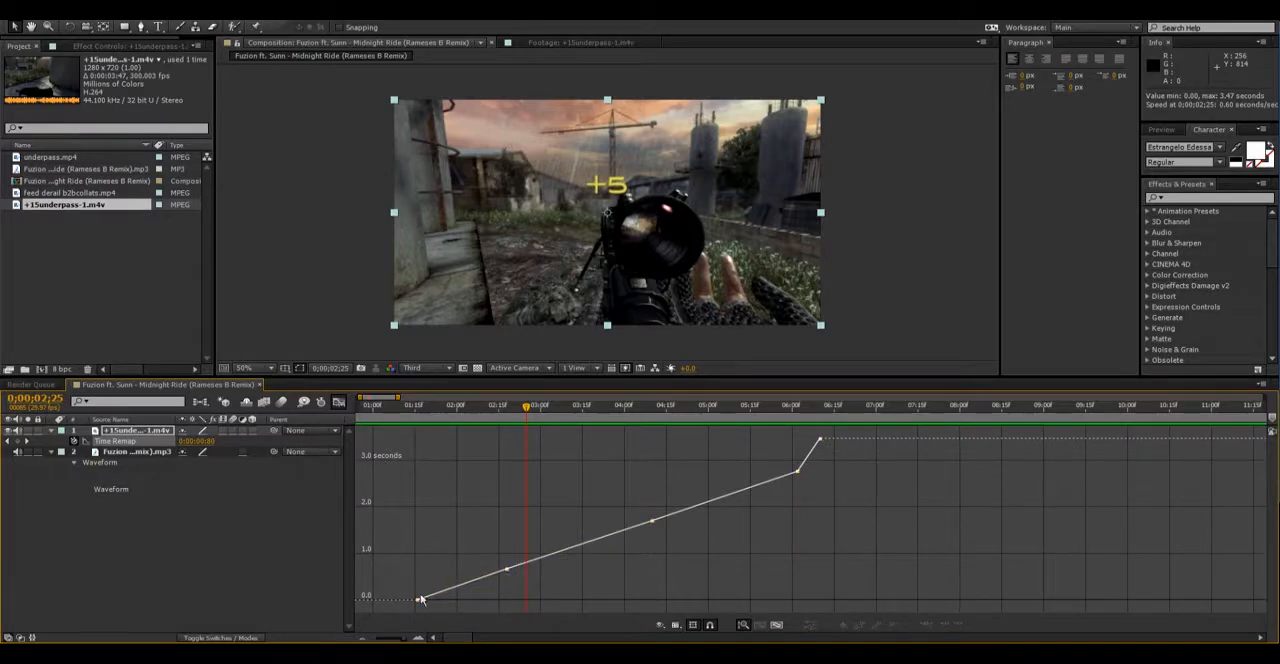
mouse_move(496, 580)
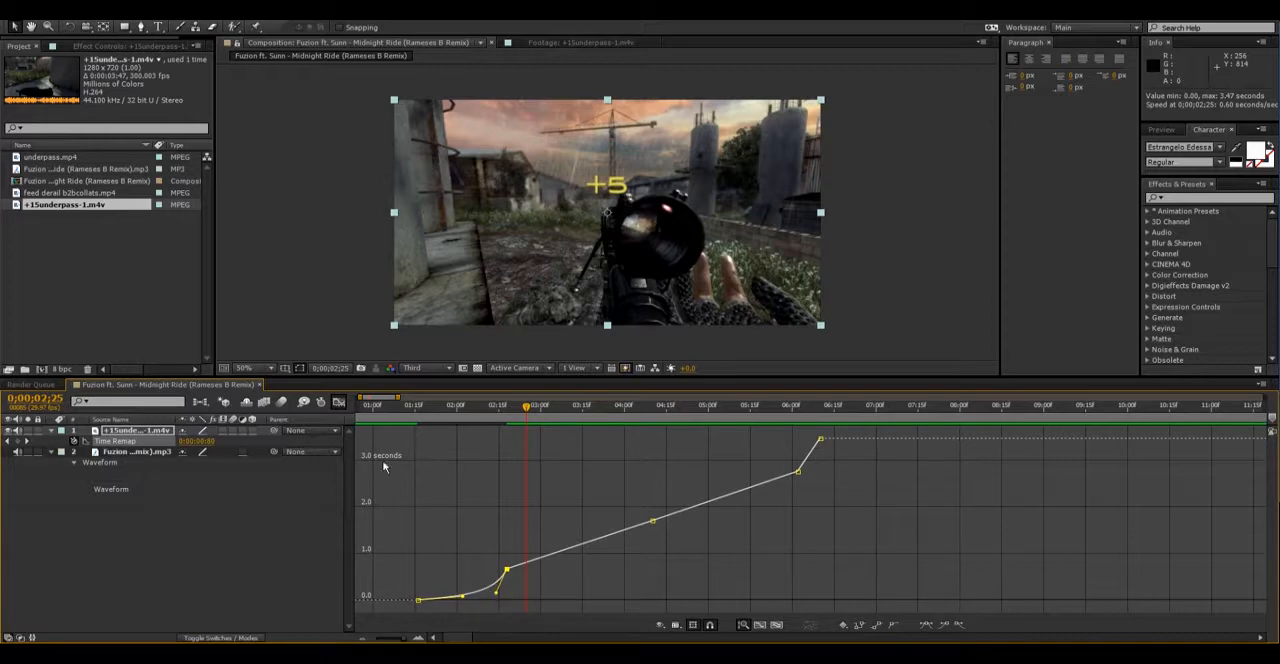
click(338, 402)
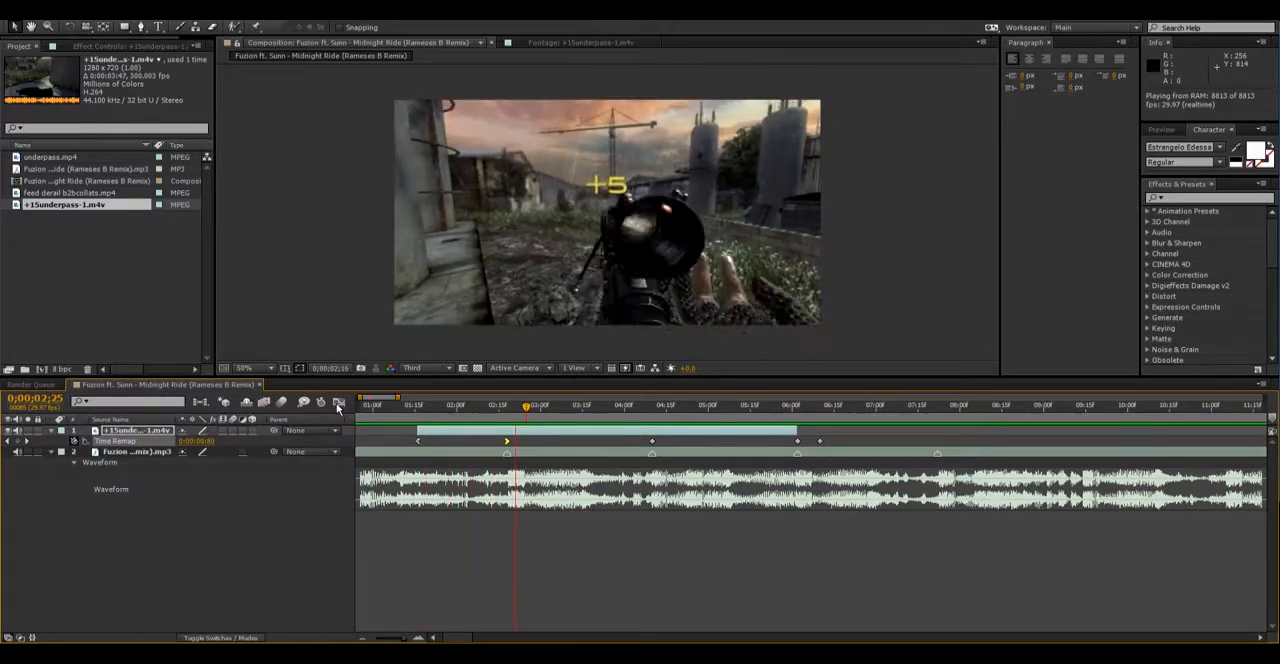
click(338, 400)
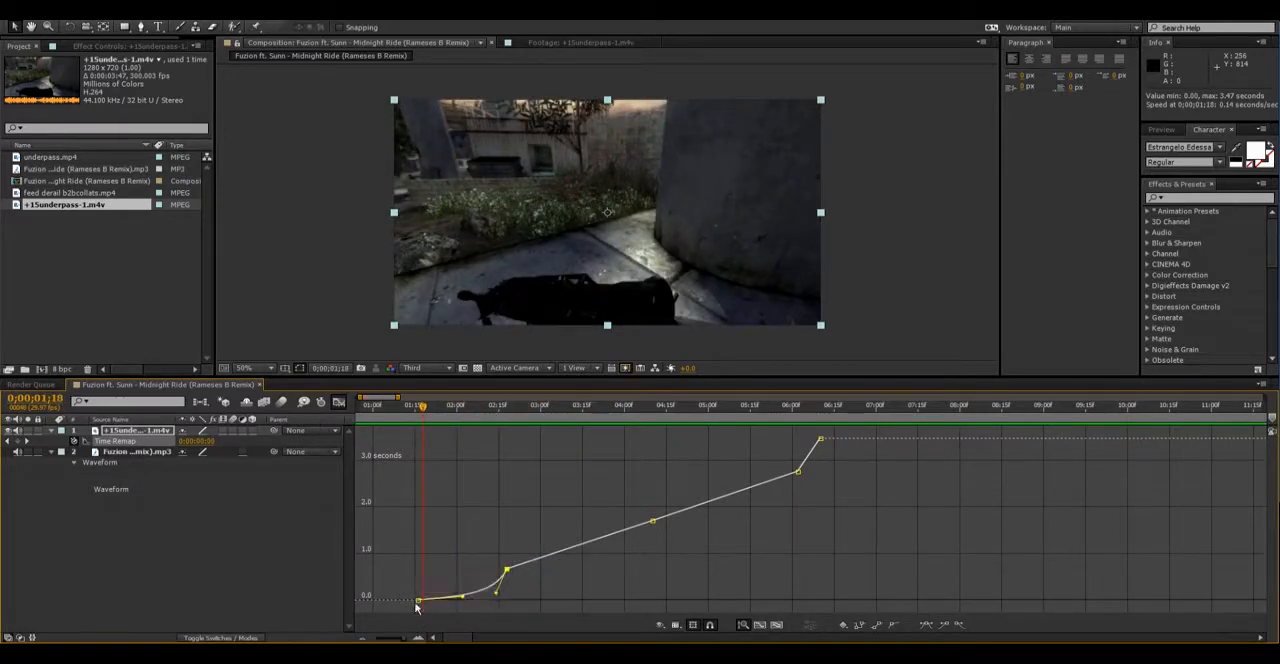
mouse_move(628, 534)
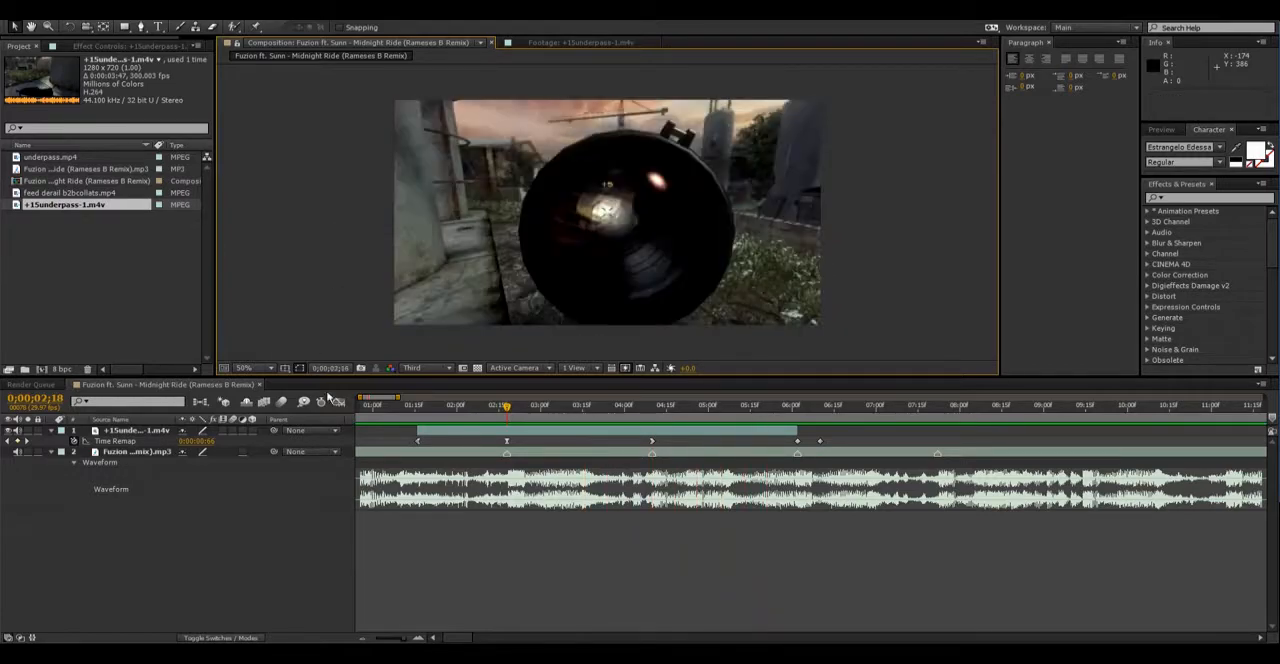
click(484, 404)
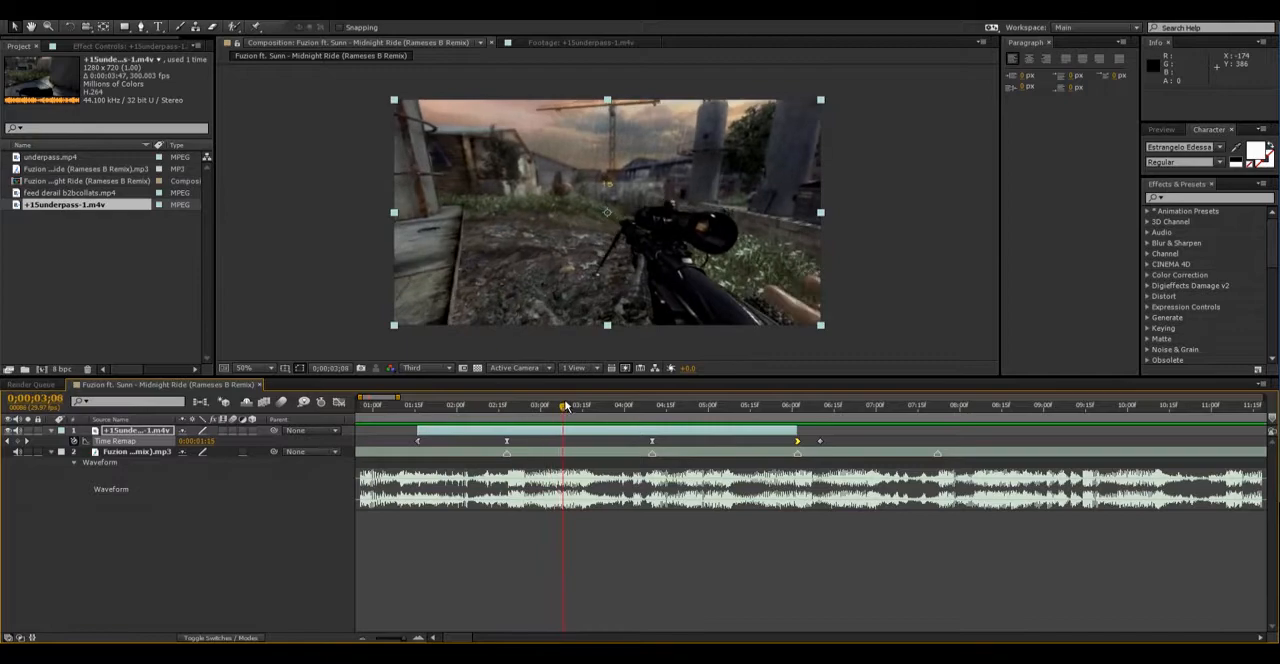
drag(564, 404, 600, 404)
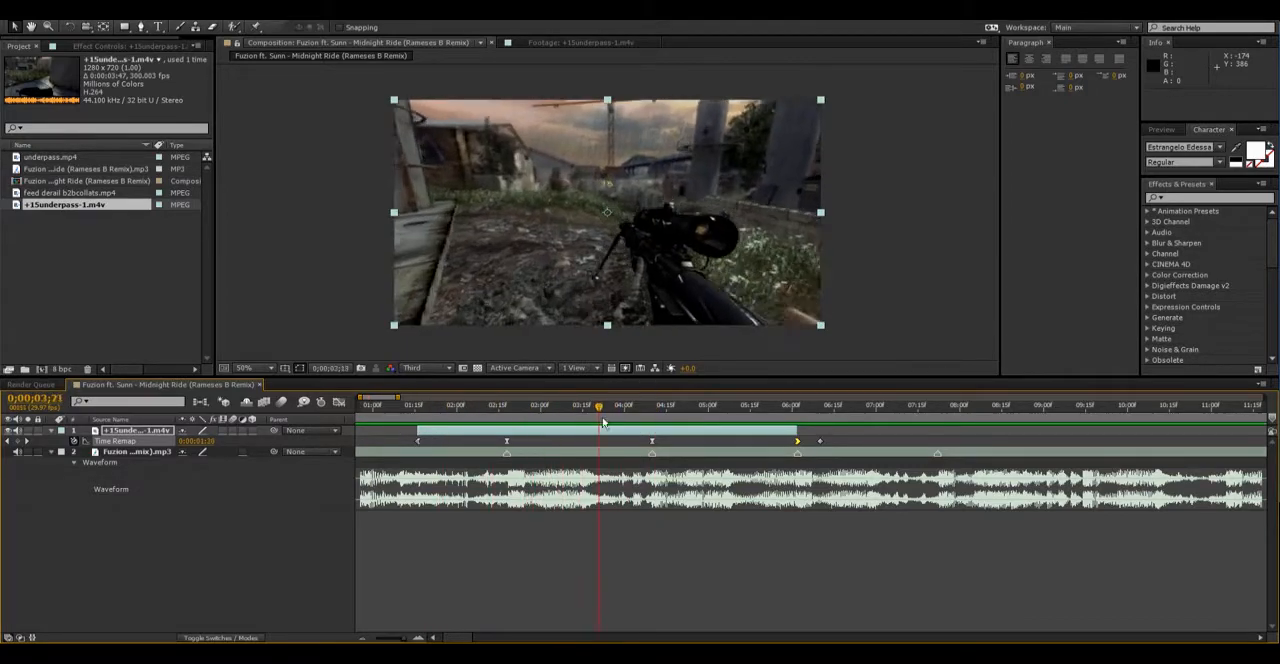
click(616, 404)
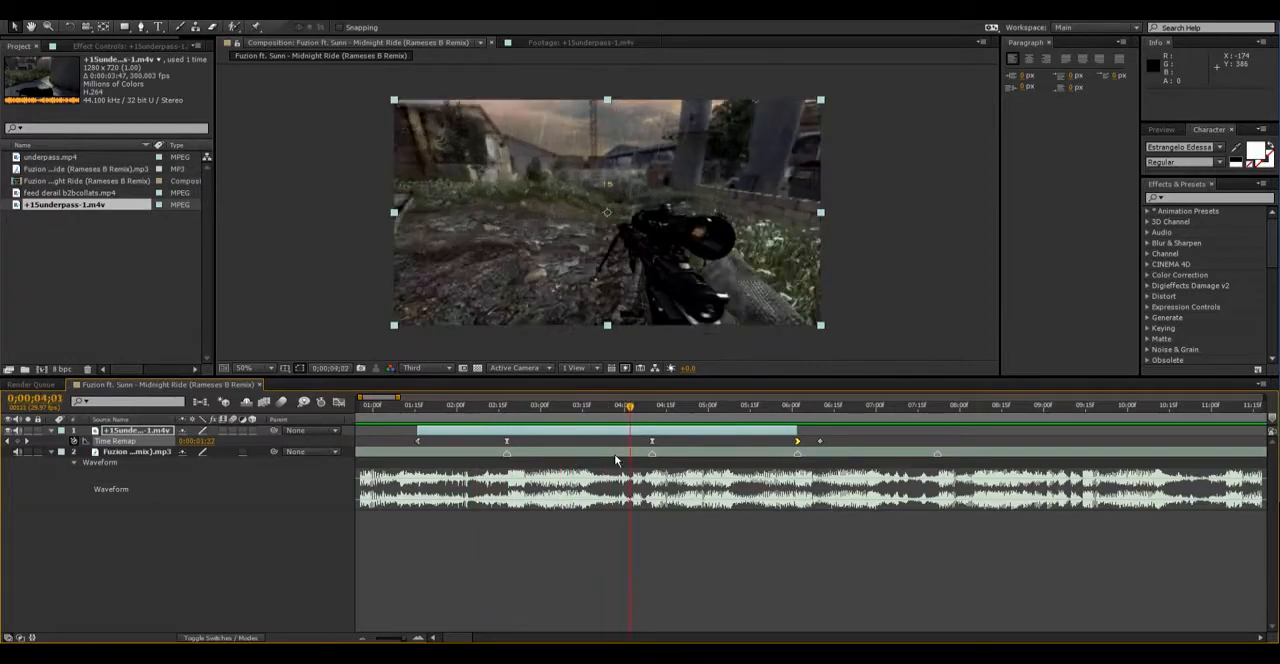
click(758, 404)
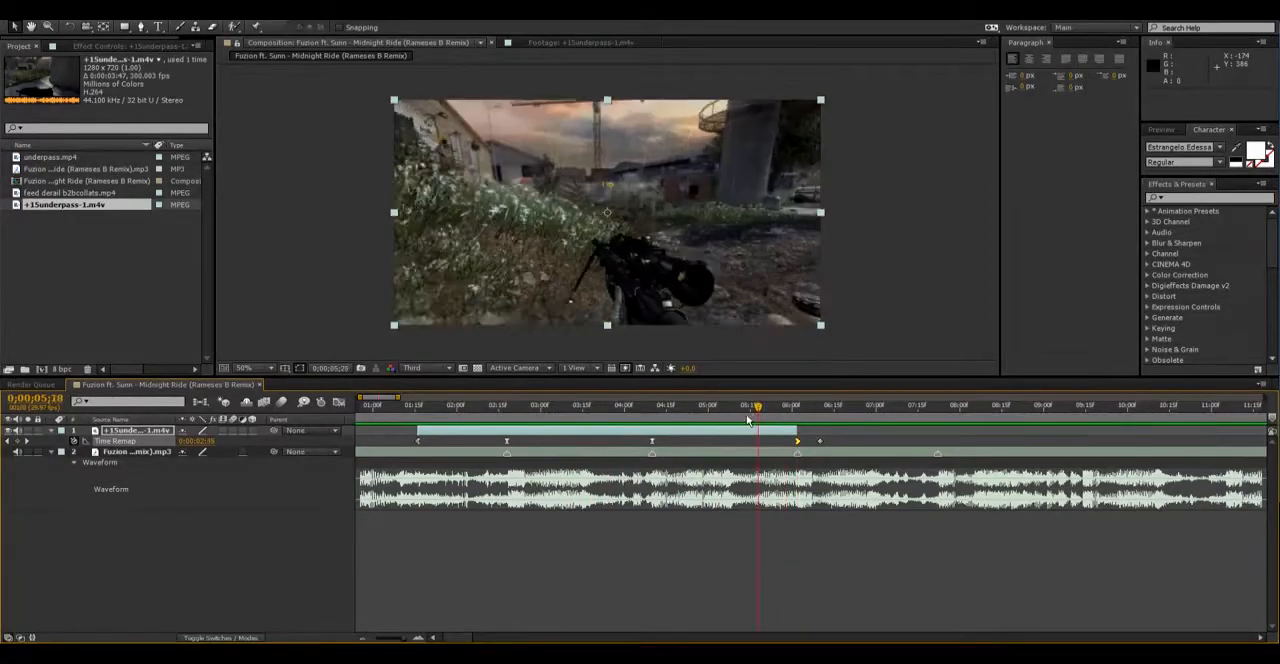
click(548, 404)
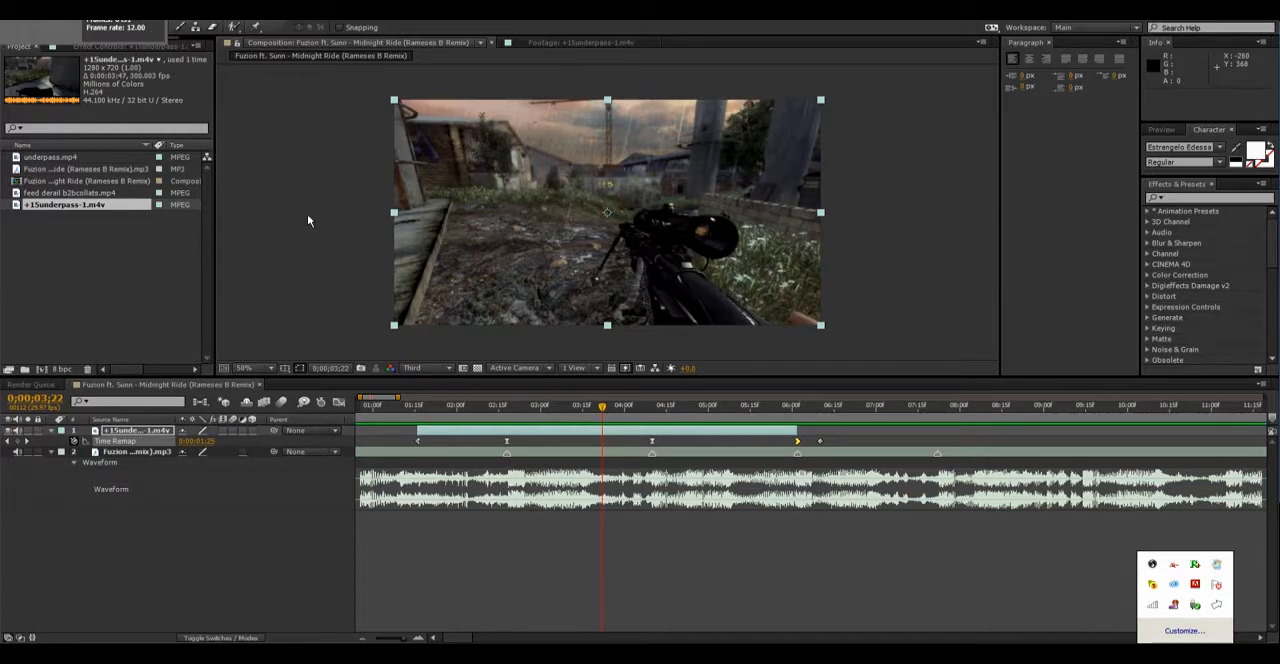
Step: Import the underpass knife clip and place it as a new layer after the first clip
click(796, 404)
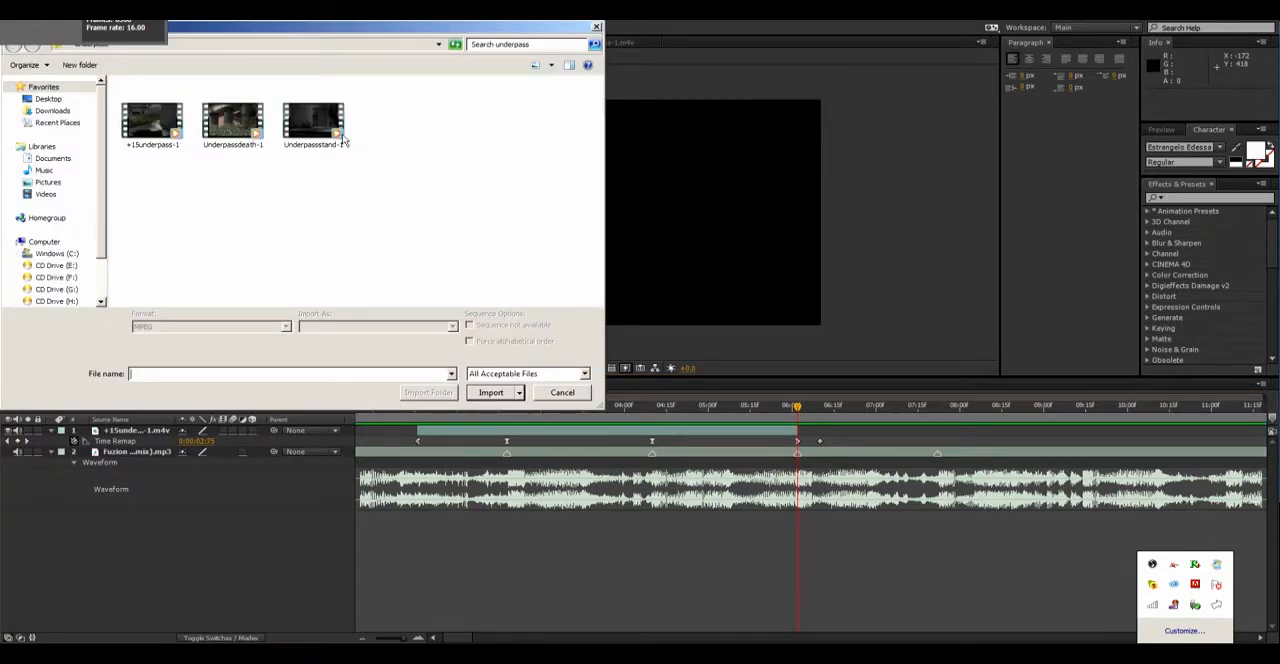
click(490, 392)
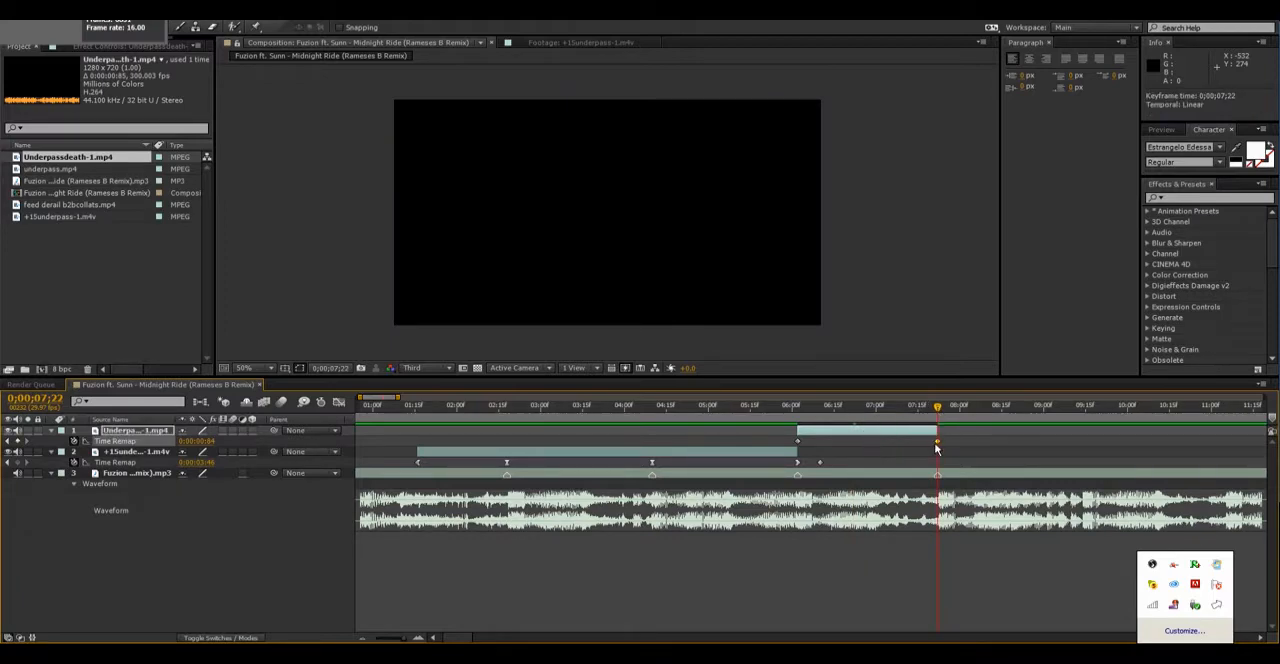
Step: Give the knife clip Time Remap keyframes with an eased S-shaped speed curve
click(828, 404)
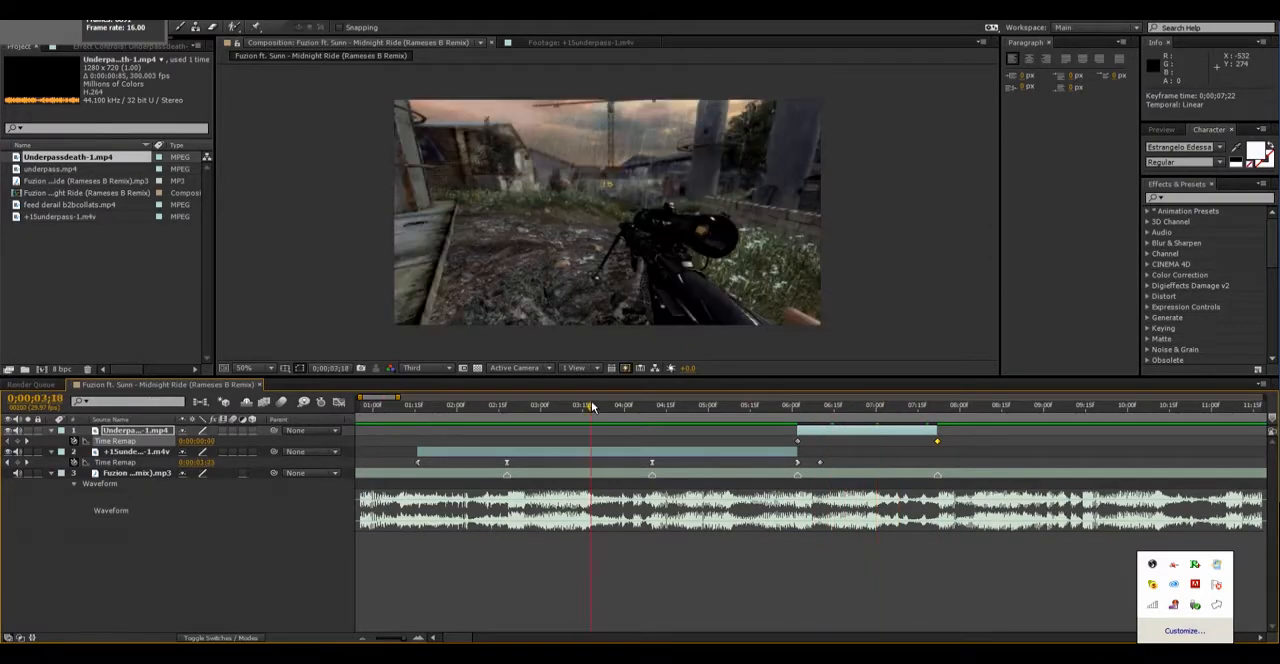
click(838, 404)
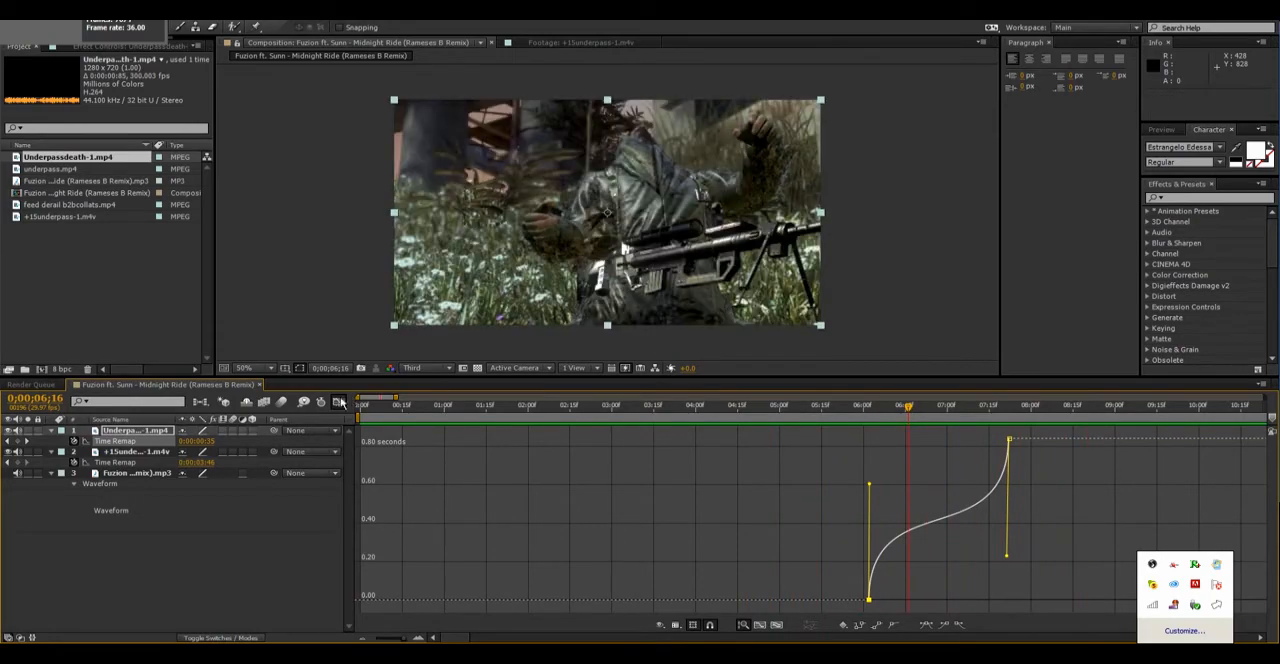
Step: Leave the Graph Editor, step through the knife clip's start, then jump back into the first clip
click(340, 402)
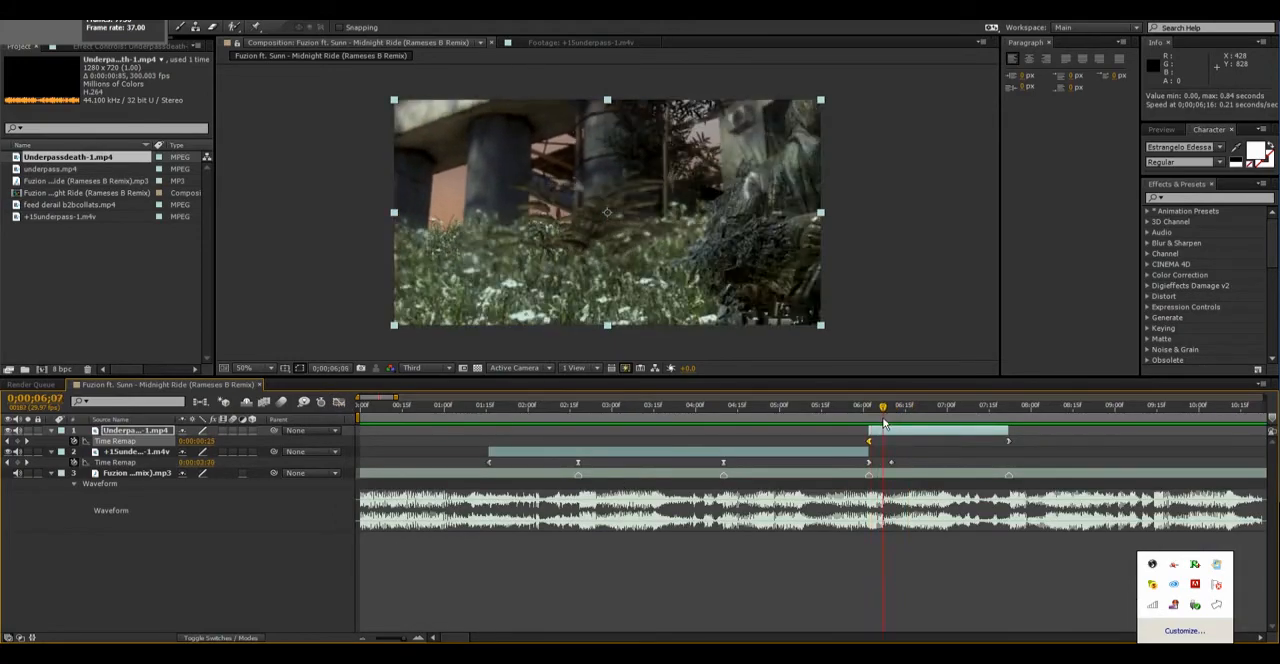
drag(884, 404, 900, 404)
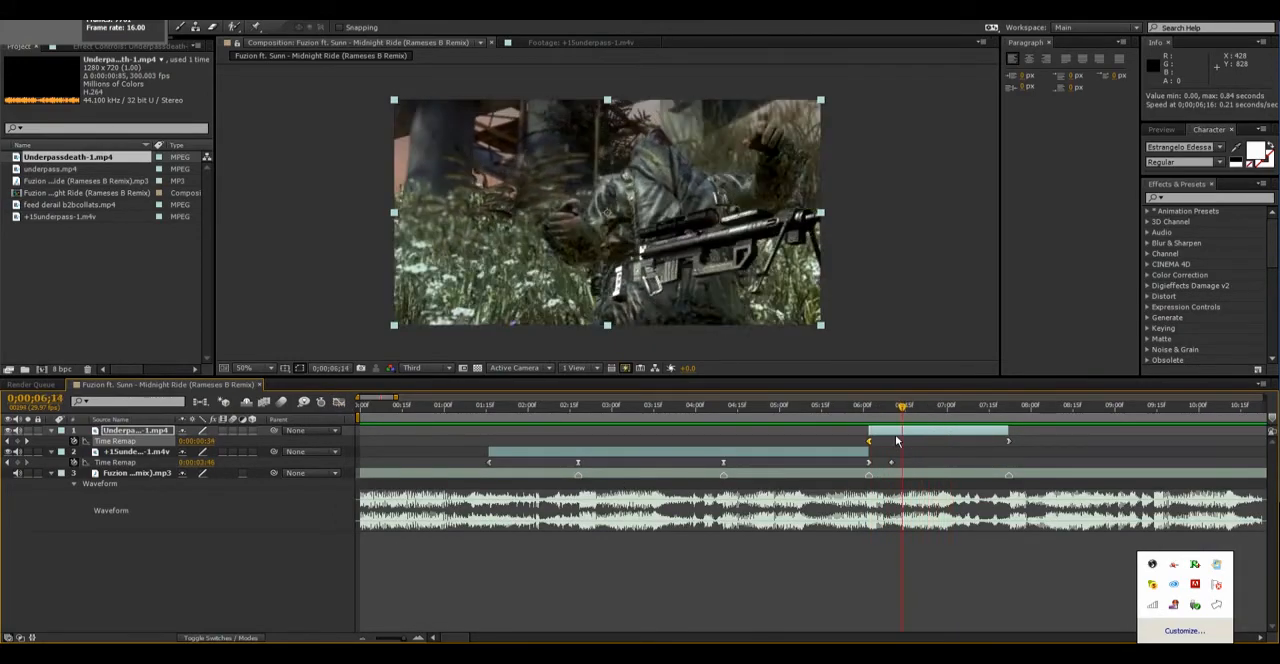
click(652, 404)
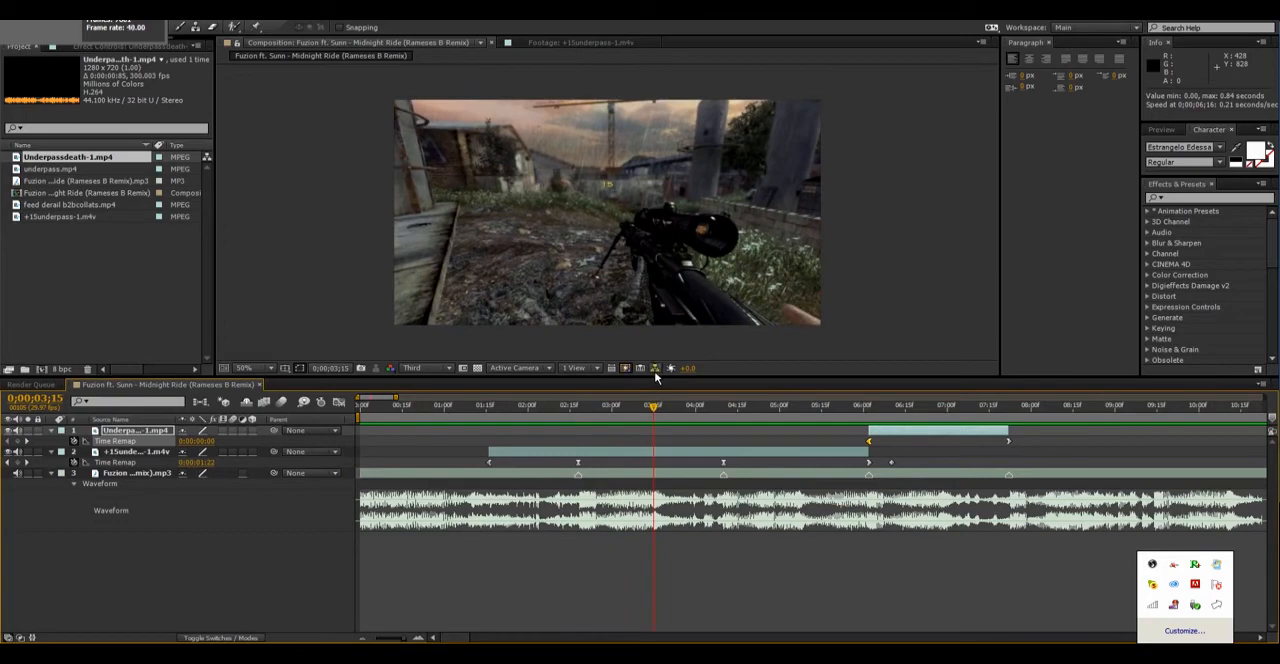
click(710, 404)
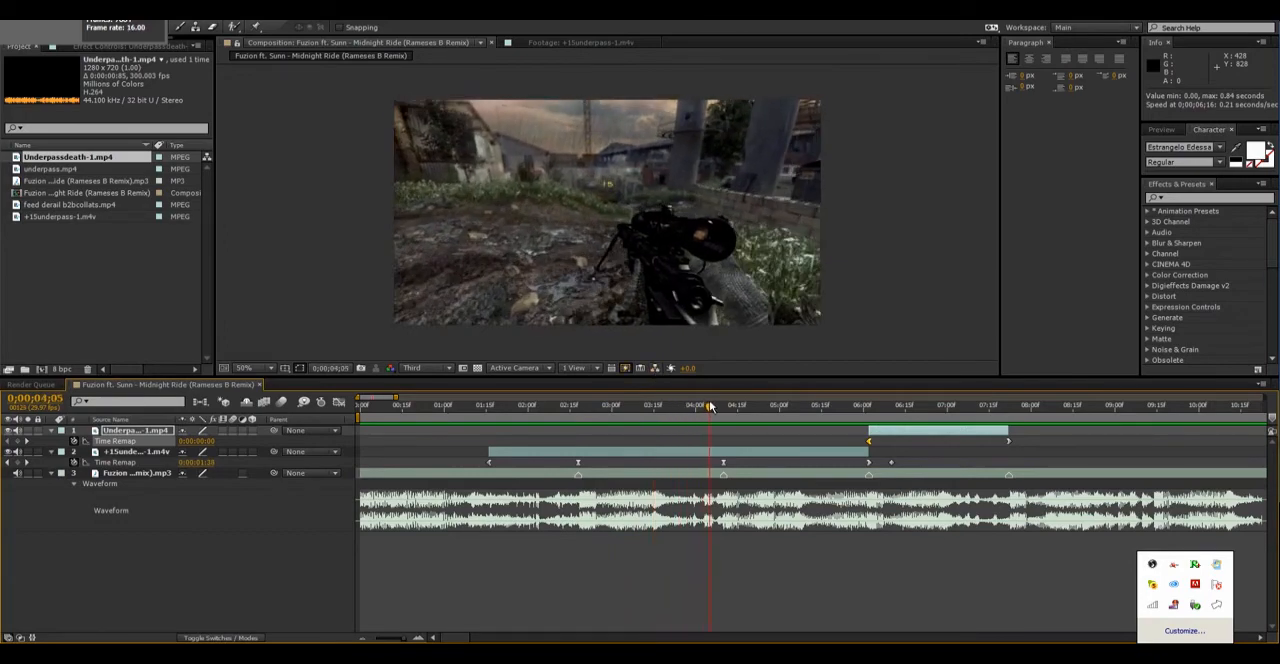
click(744, 404)
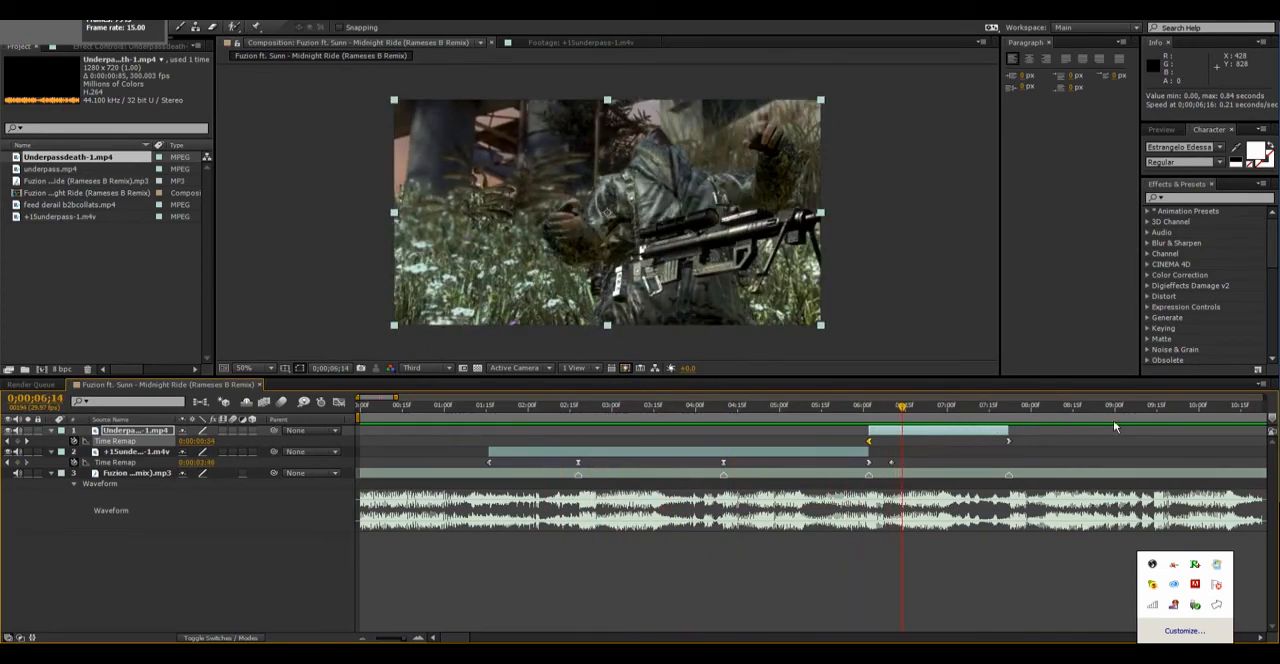
click(670, 404)
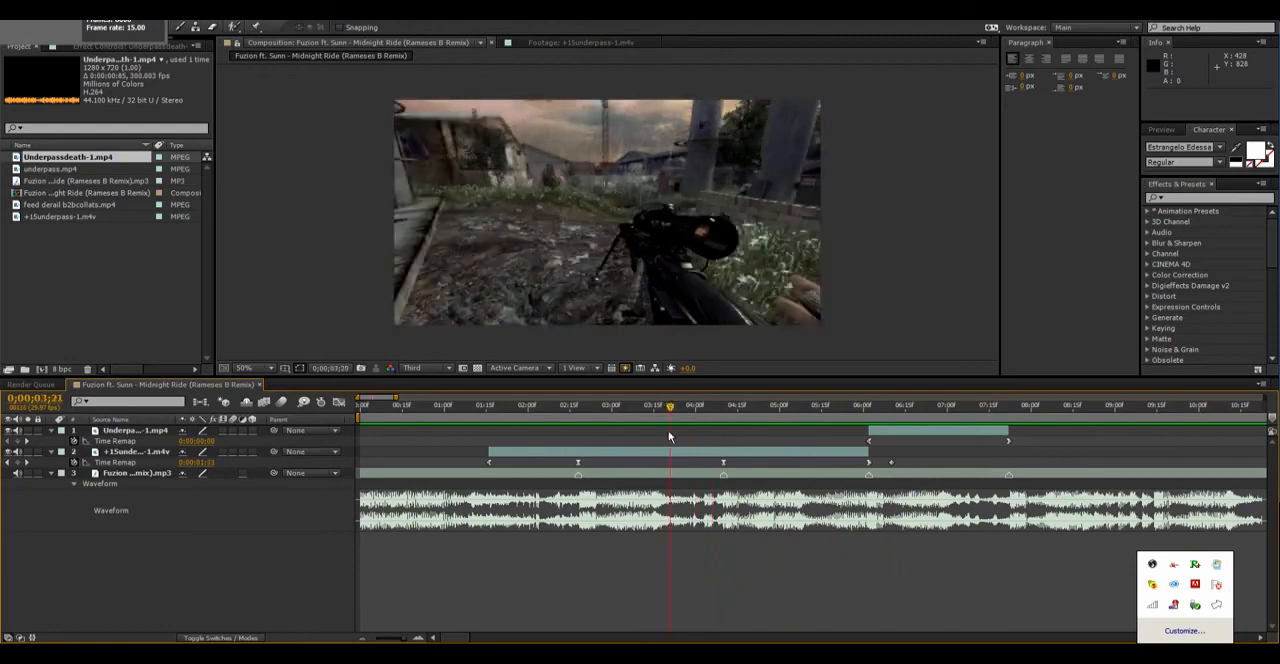
click(504, 404)
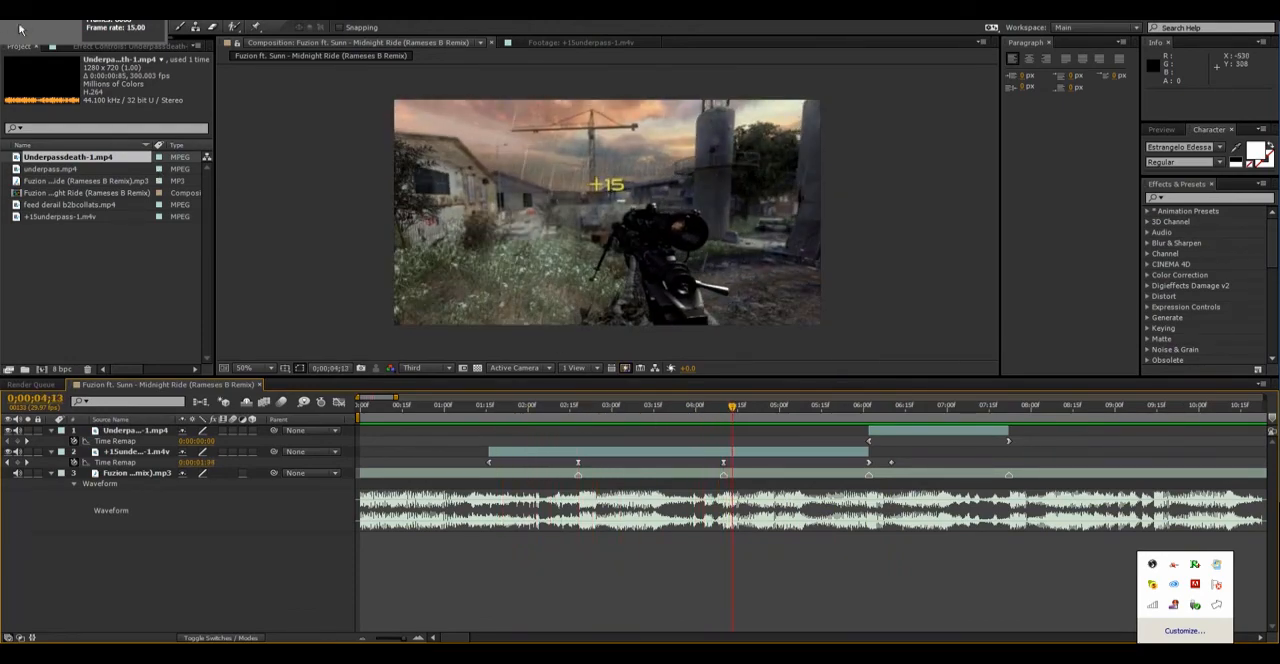
click(508, 404)
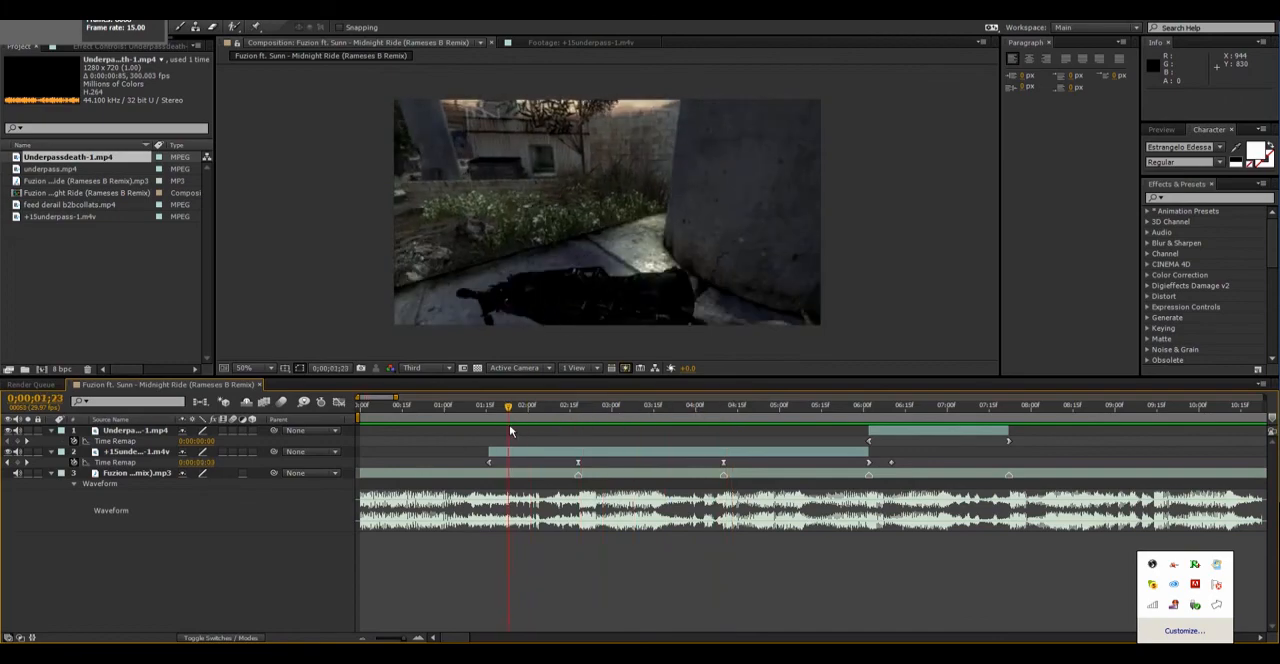
click(692, 404)
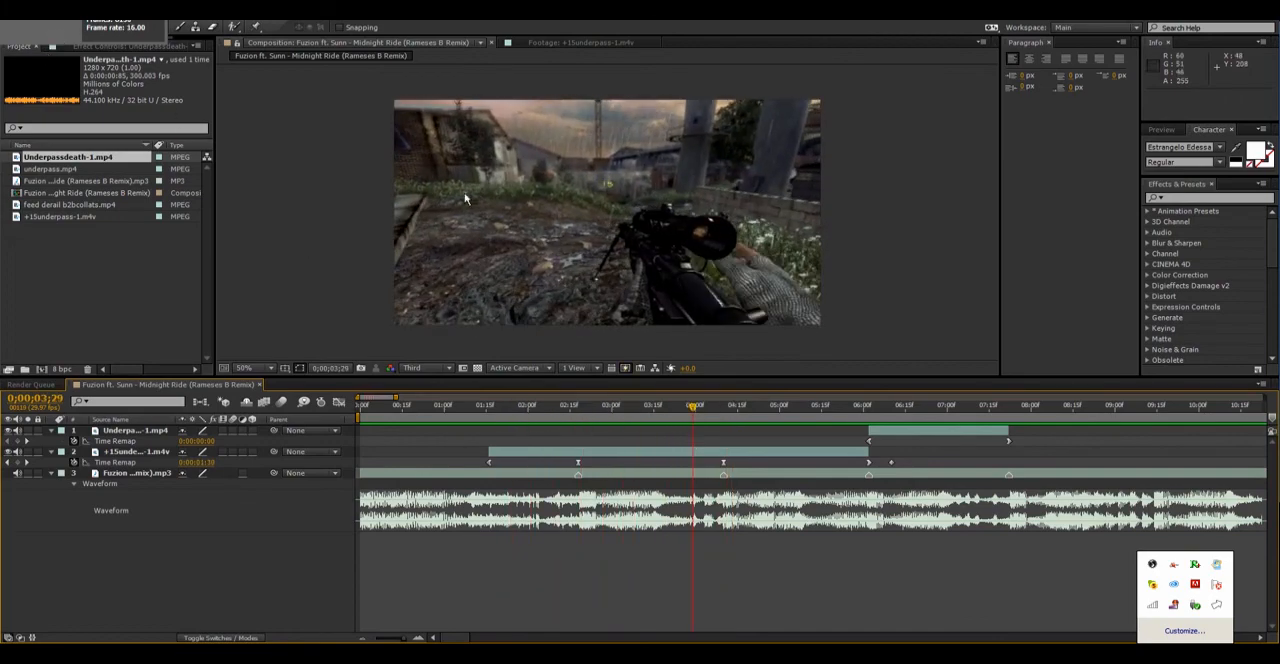